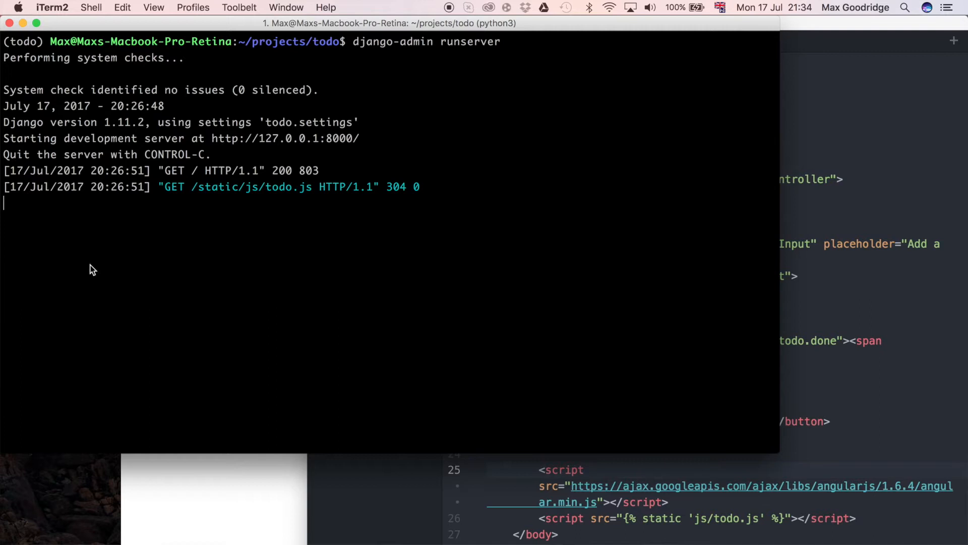
Stop the development server and pip install djangorestframework into the todo environment
{"action": "key", "text": "ctrl+c"}
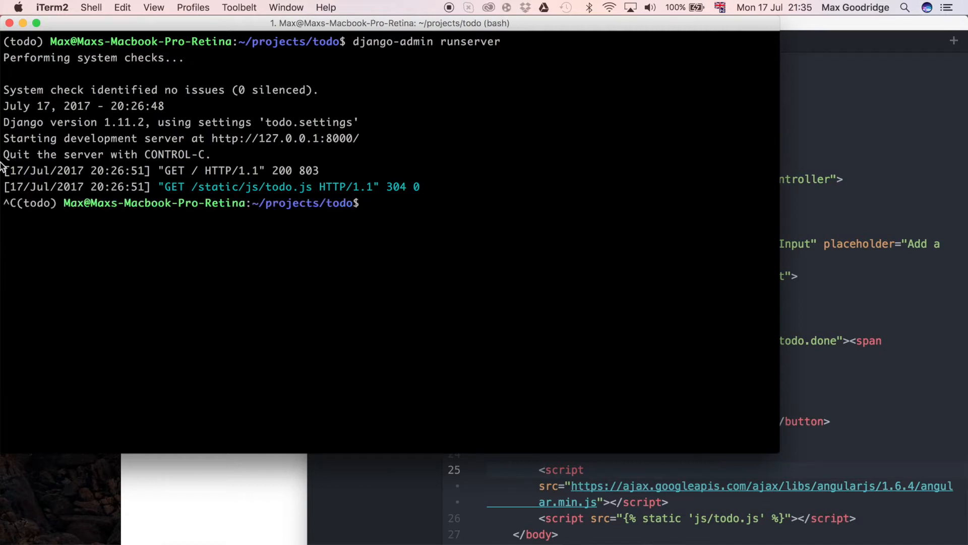
{"action": "mouse_move", "coordinate": [502, 240]}
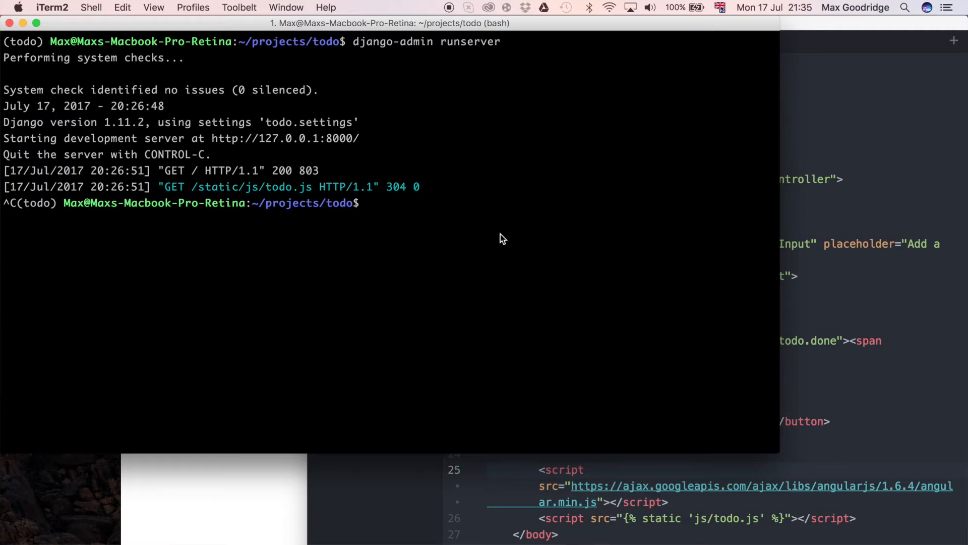
{"action": "type", "text": "pip ins"}
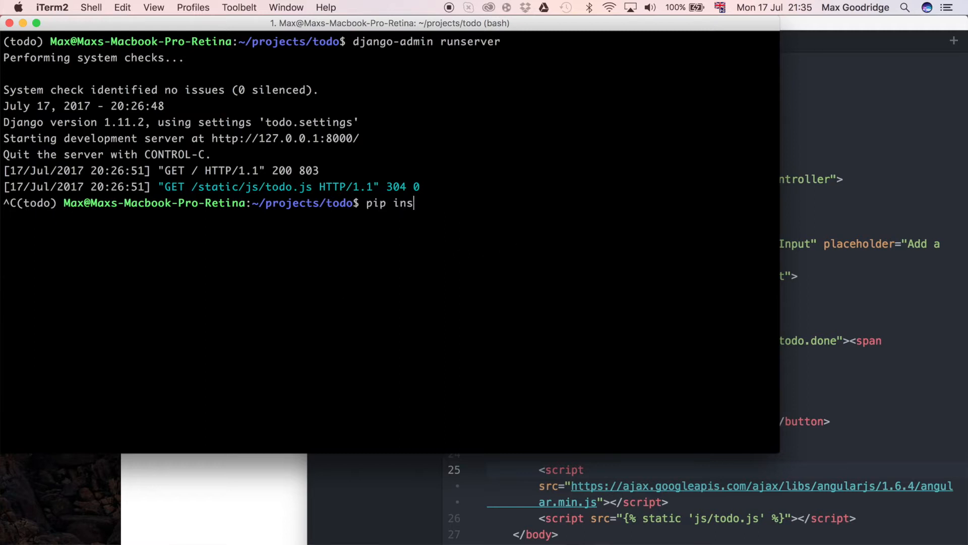
{"action": "type", "text": "tall daj"}
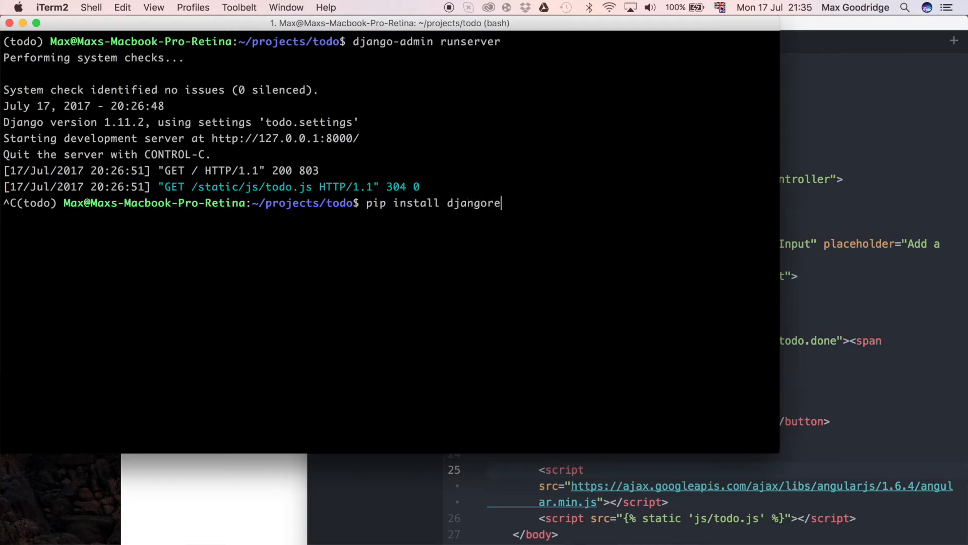
{"action": "type", "text": "stfr"}
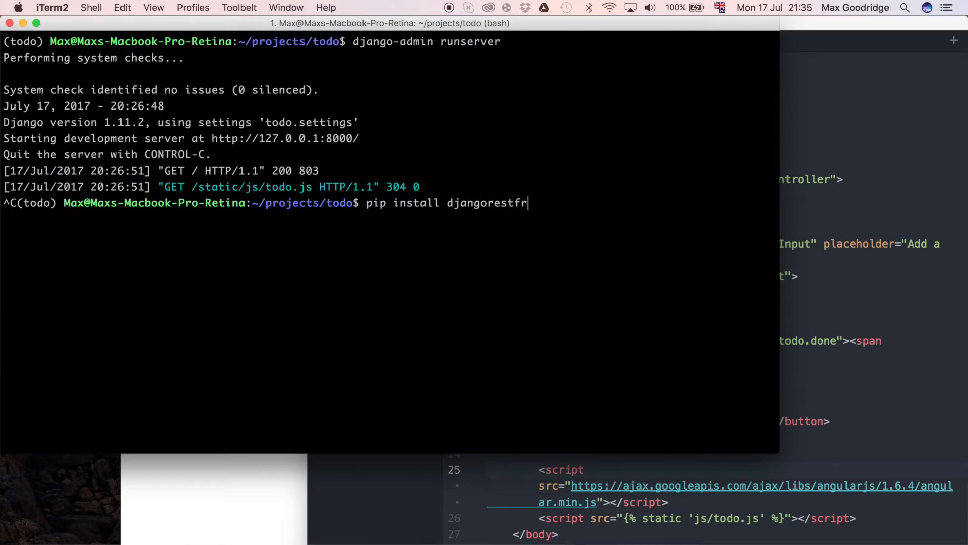
{"action": "type", "text": "amework"}
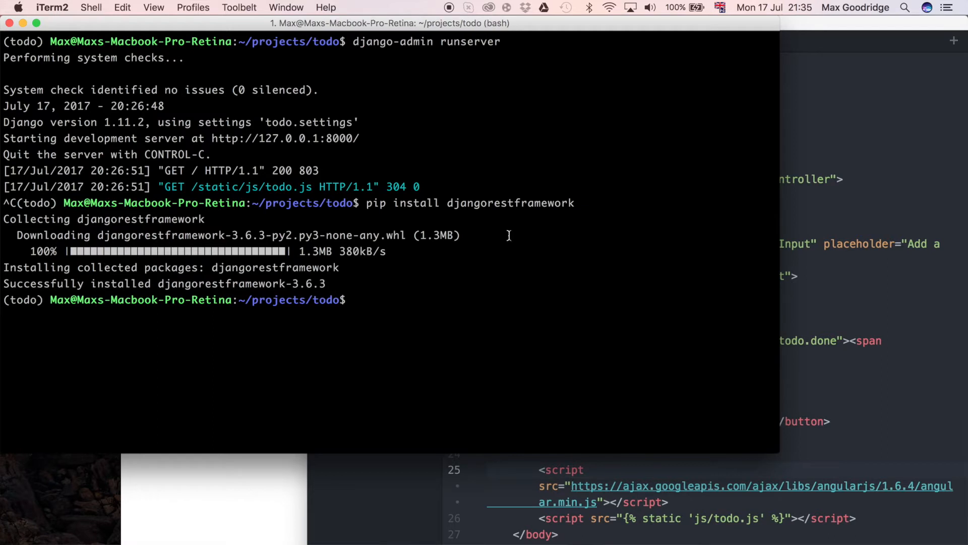
{"action": "mouse_move", "coordinate": [512, 239]}
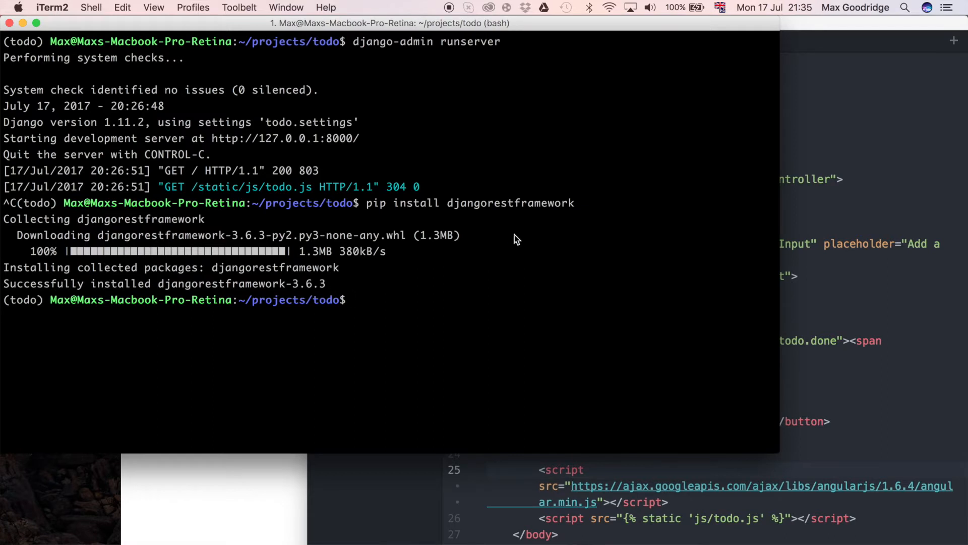
{"action": "type", "text": "v"}
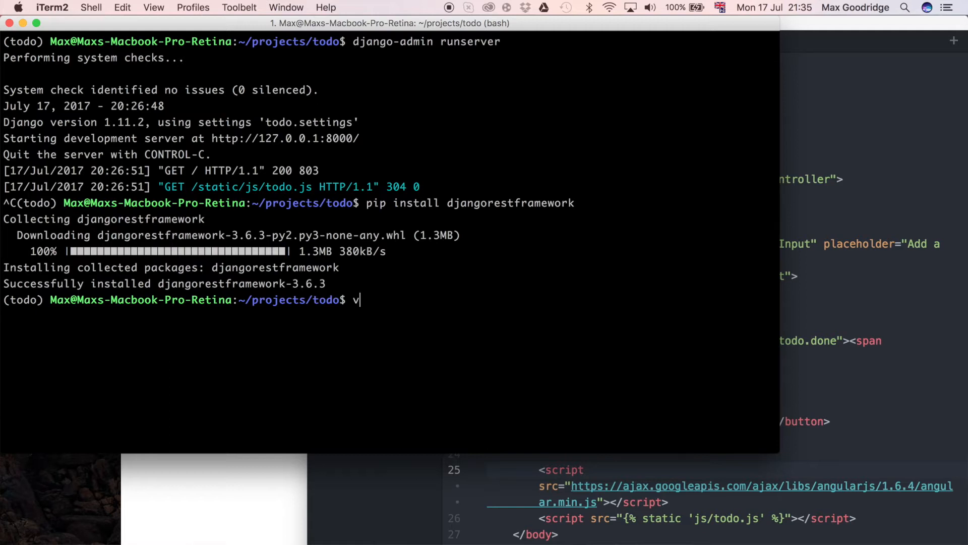
Run pip freeze | grep rest and copy the djangorestframework==3.6.3 line
{"action": "key", "text": "Backspace"}
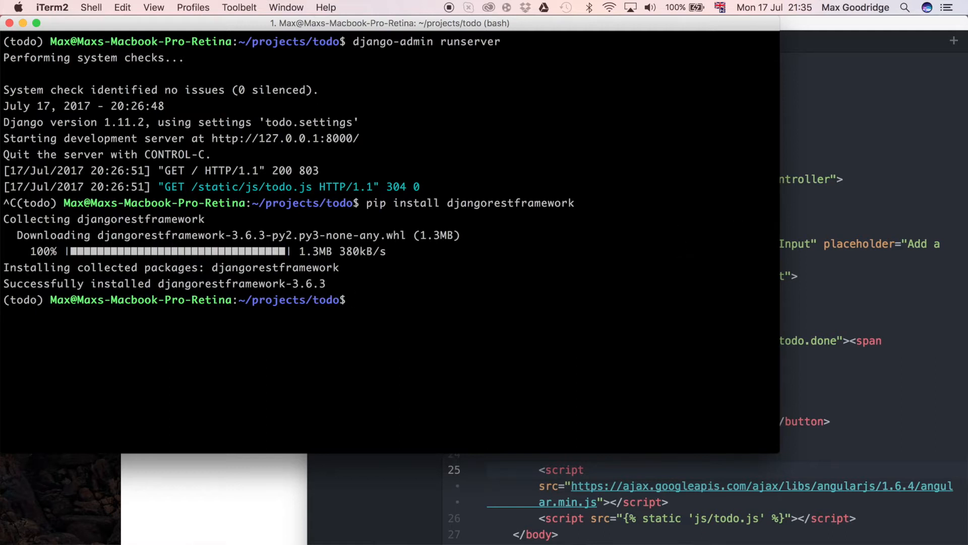
{"action": "type", "text": "pip"}
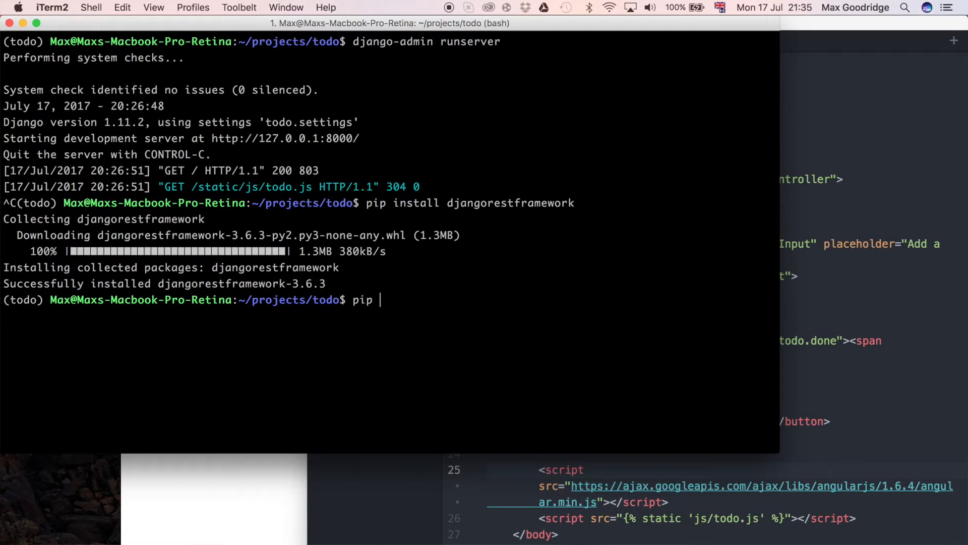
{"action": "type", "text": "freeze | grep rest"}
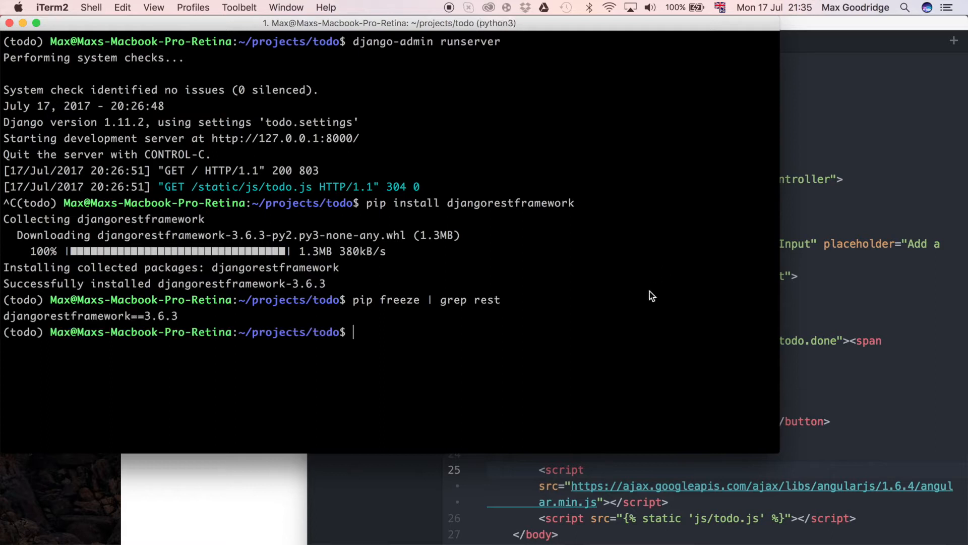
{"action": "double_click", "coordinate": [13, 316]}
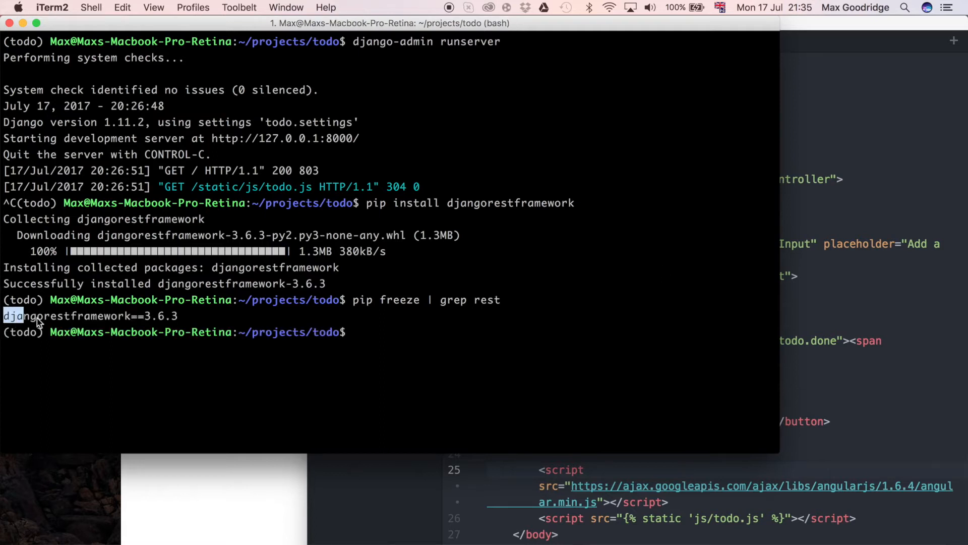
{"action": "left_click_drag", "start_coordinate": [24, 315], "coordinate": [179, 315]}
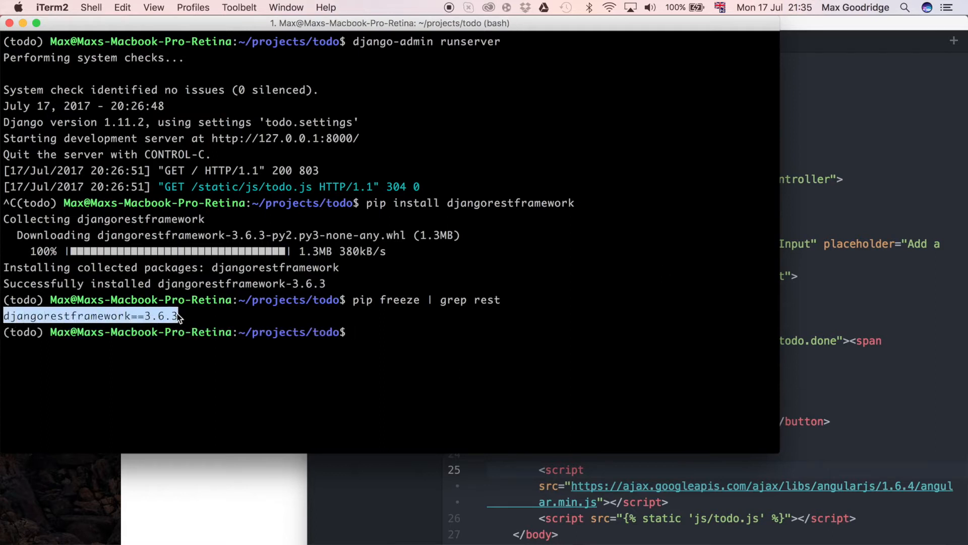
{"action": "mouse_move", "coordinate": [380, 194]}
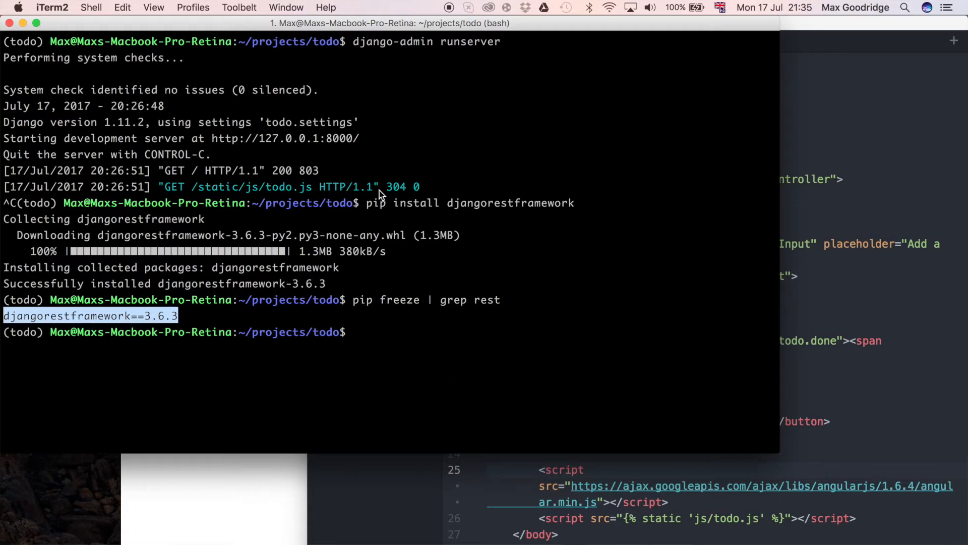
{"action": "mouse_move", "coordinate": [143, 322]}
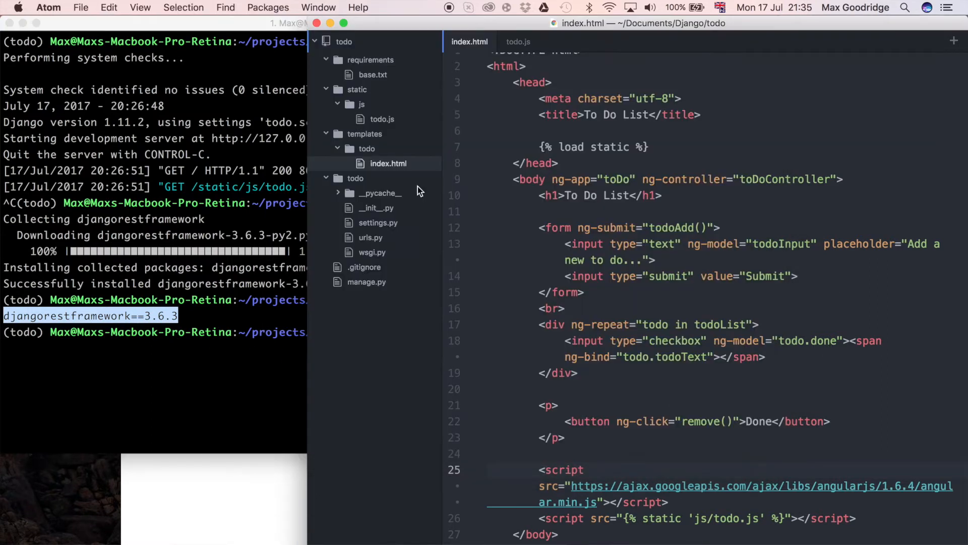
{"action": "mouse_move", "coordinate": [412, 74]}
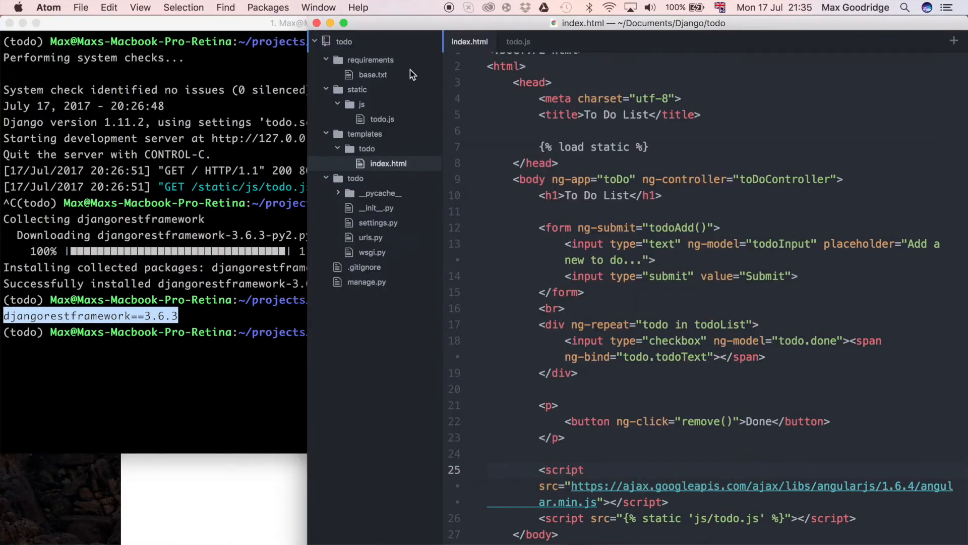
Paste djangorestframework==3.6.3 as a new line in requirements/base.txt
{"action": "left_click", "coordinate": [372, 74]}
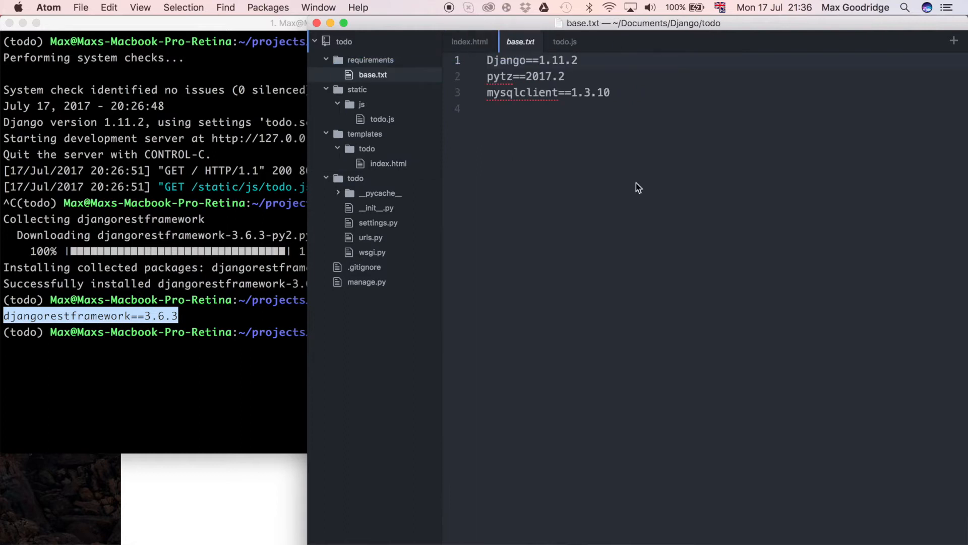
{"action": "type", "text": "djangorestframework==3.6.3"}
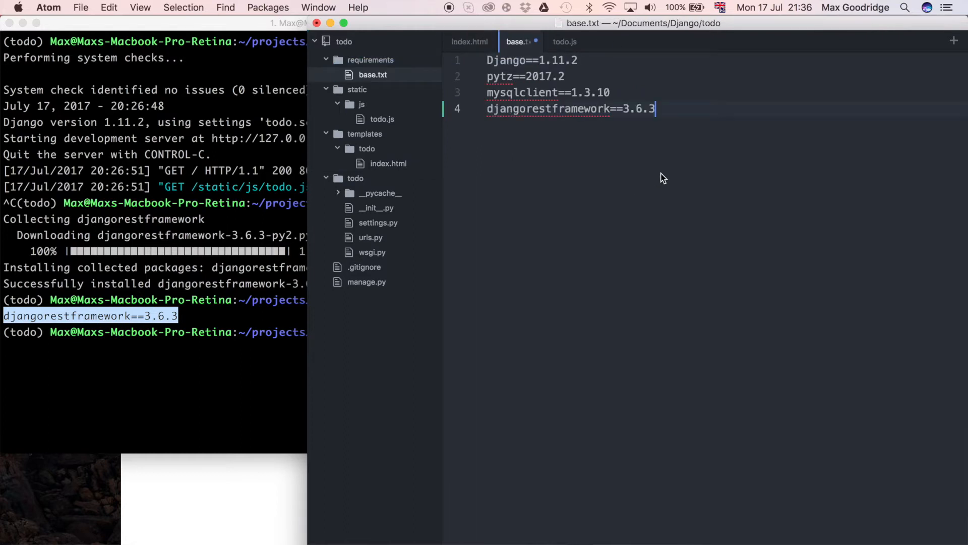
{"action": "mouse_move", "coordinate": [638, 159]}
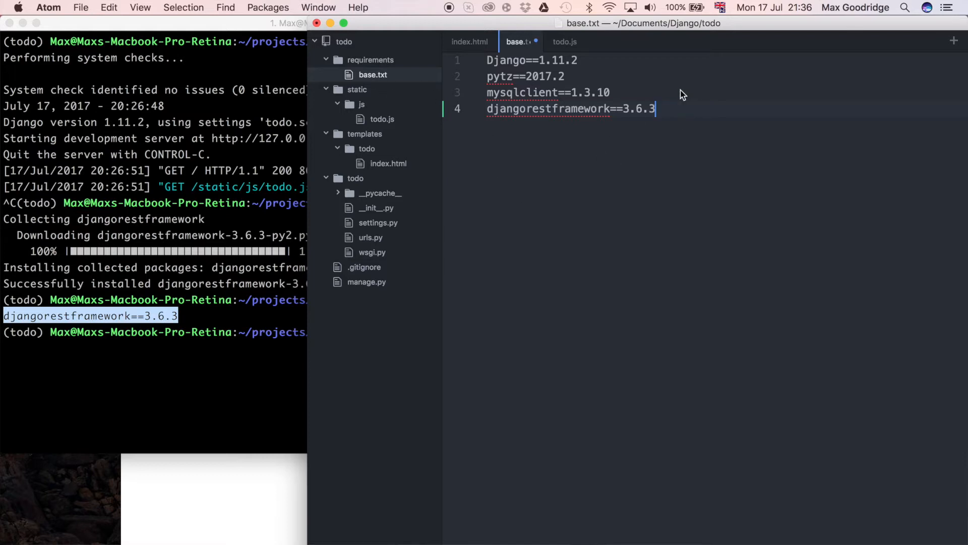
{"action": "mouse_move", "coordinate": [708, 141]}
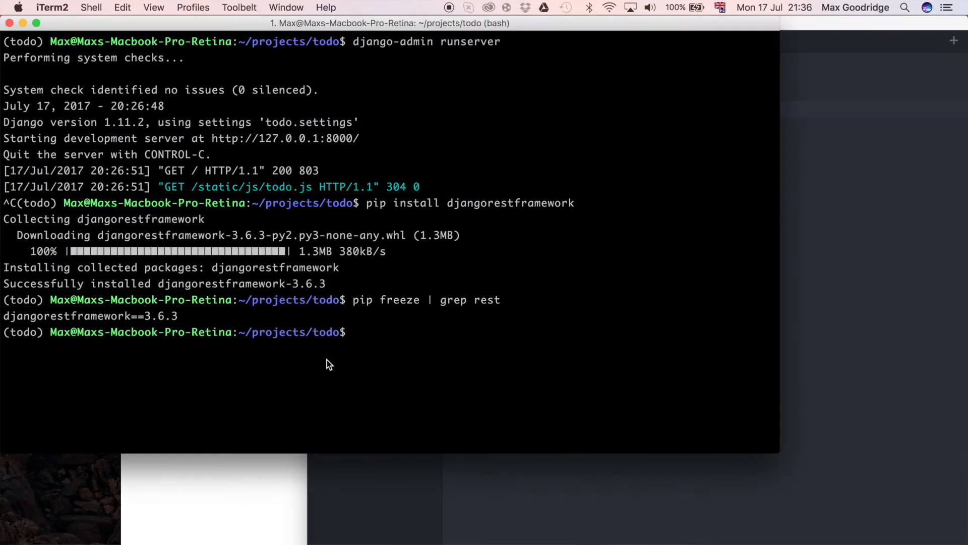
{"action": "mouse_move", "coordinate": [555, 413]}
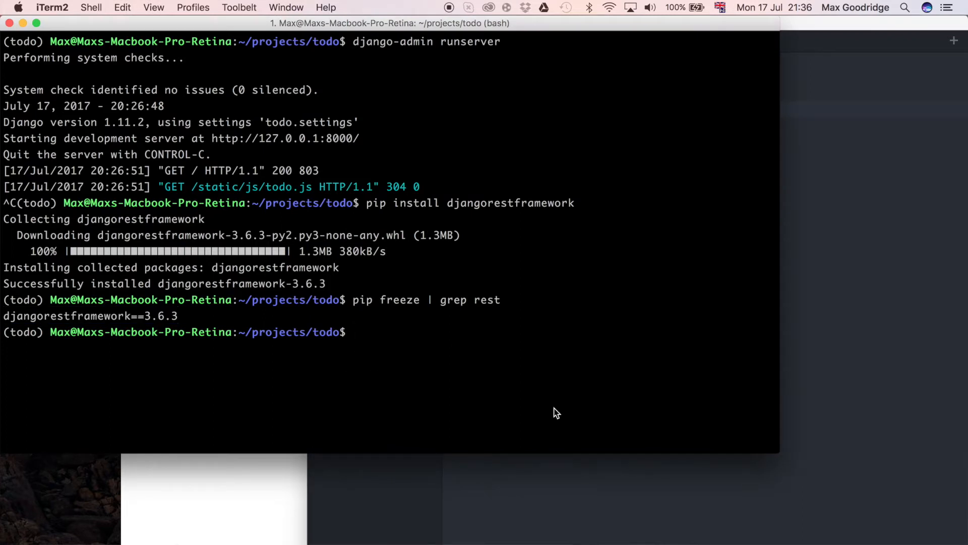
Import rest_framework successfully in a django-admin shell, then exit the shell with Ctrl+D
{"action": "type", "text": "django-"}
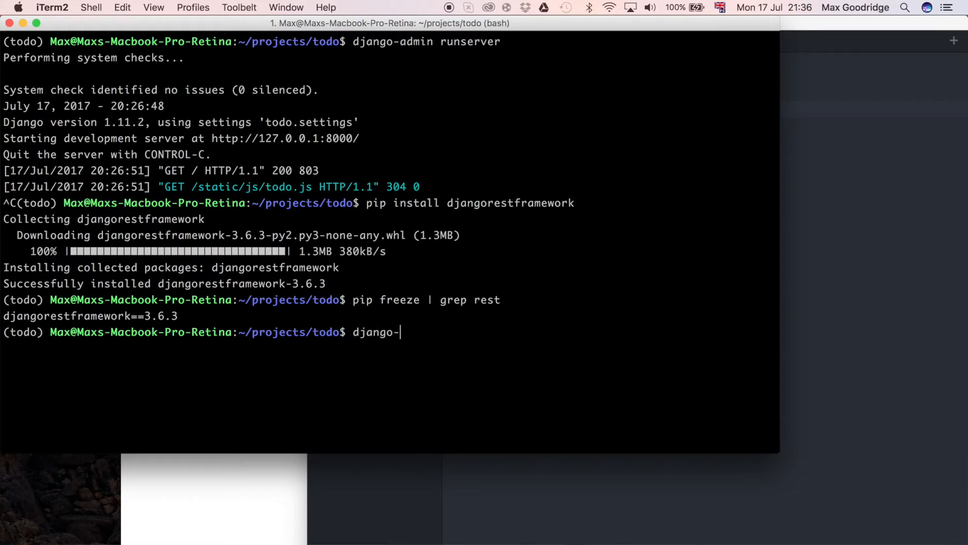
{"action": "type", "text": "admin r"}
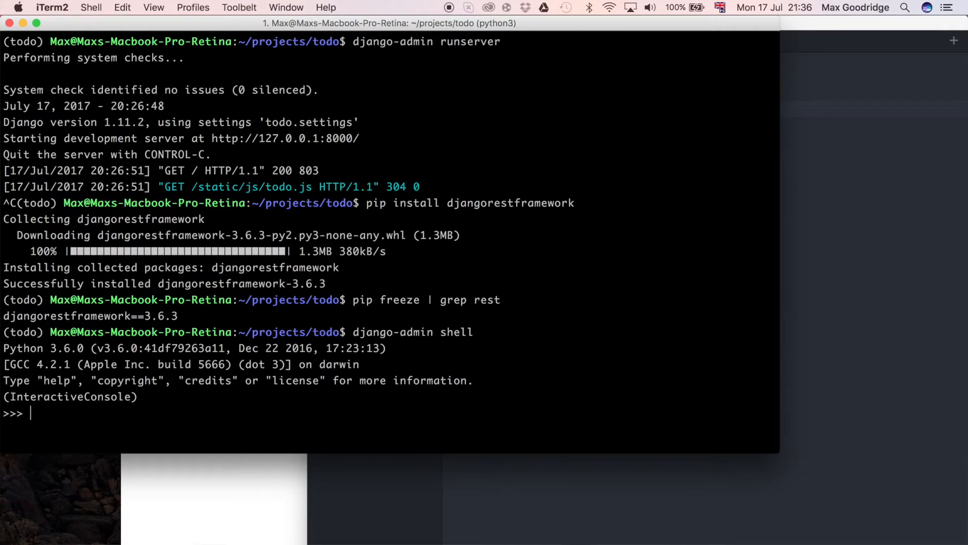
{"action": "type", "text": "import"}
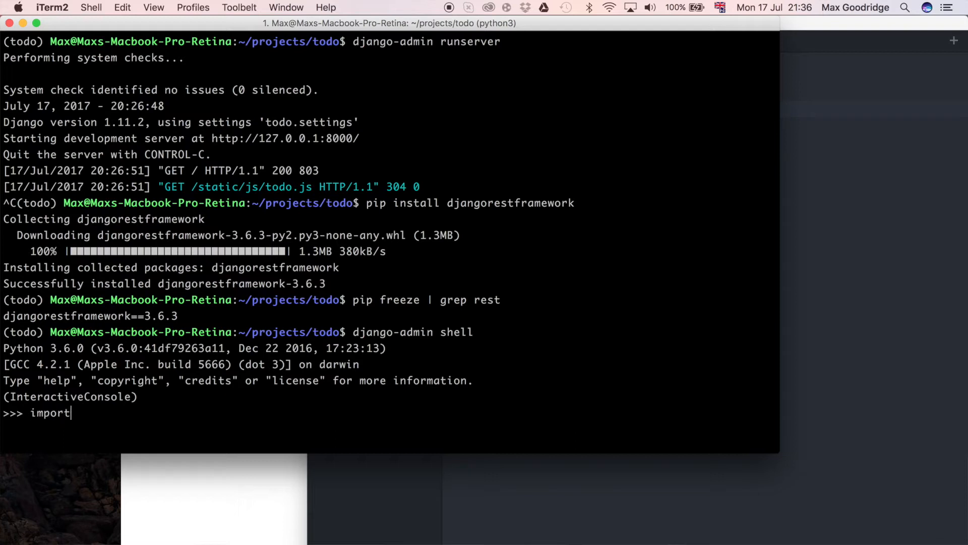
{"action": "type", "text": "rest_fa"}
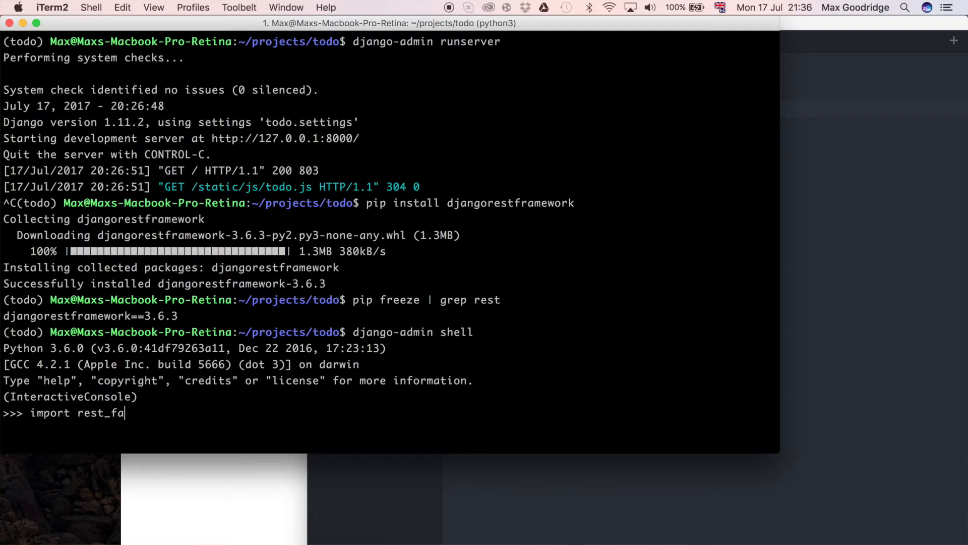
{"action": "type", "text": "mewo"}
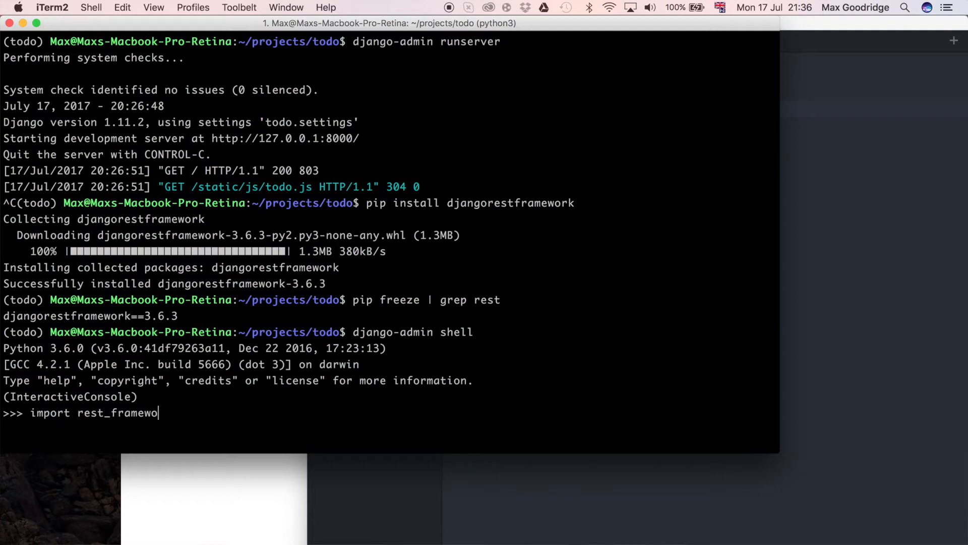
{"action": "key", "text": "enter"}
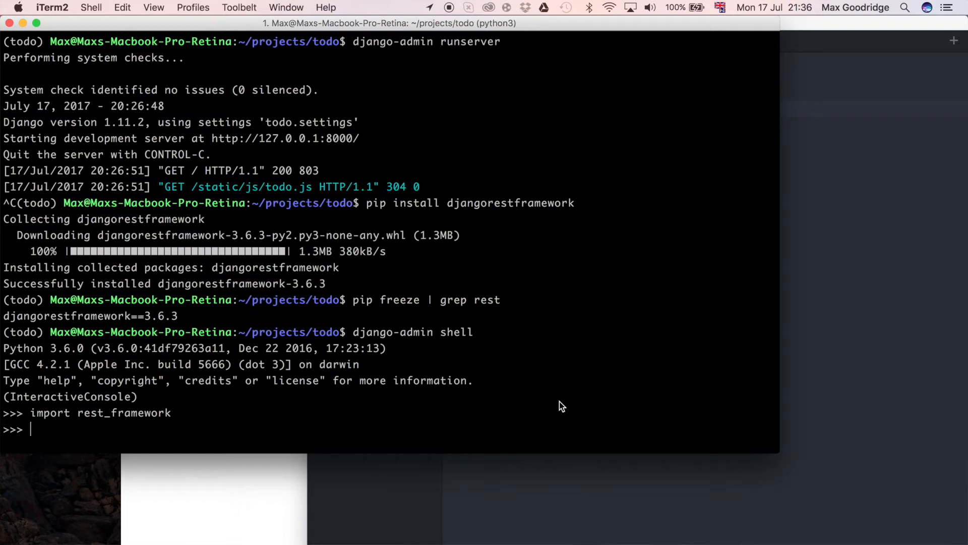
{"action": "mouse_move", "coordinate": [600, 395]}
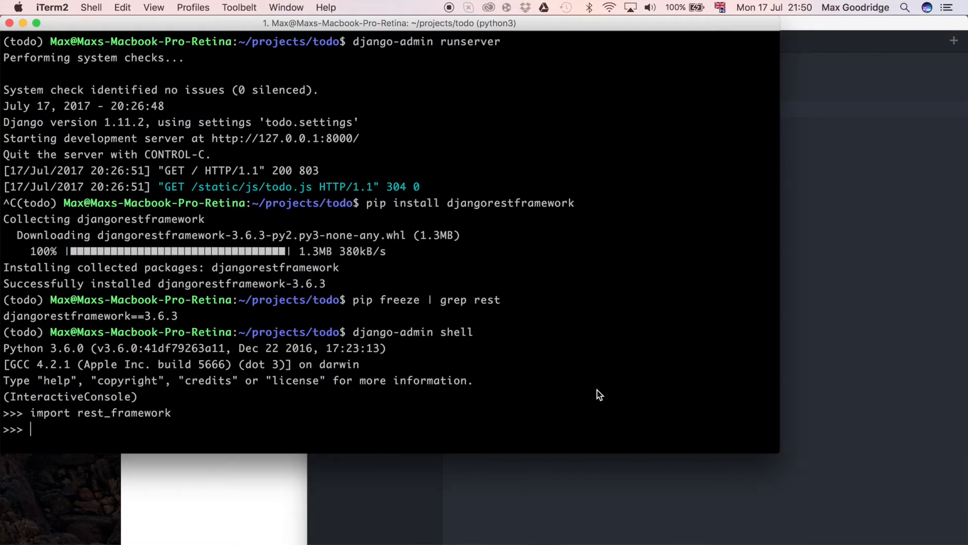
{"action": "key", "text": "ctrl+d"}
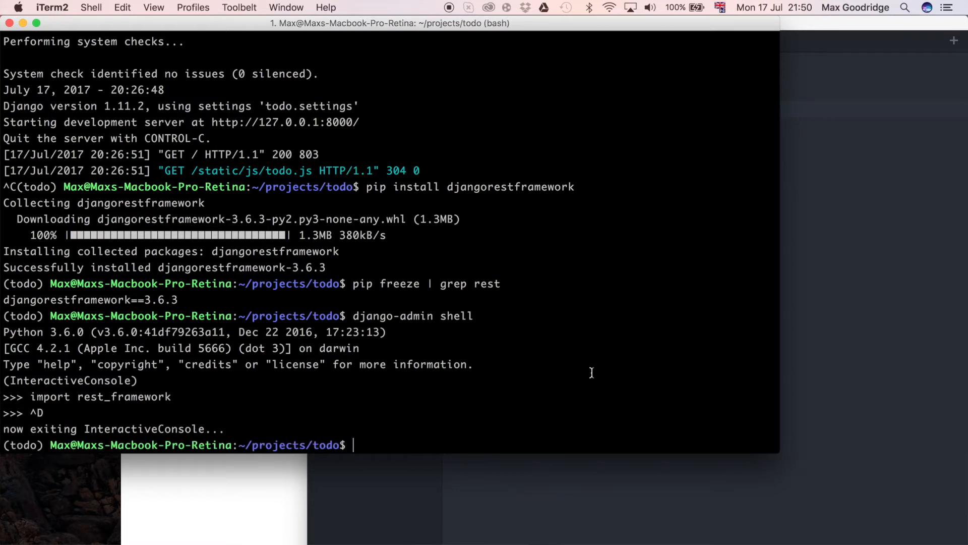
{"action": "mouse_move", "coordinate": [77, 404]}
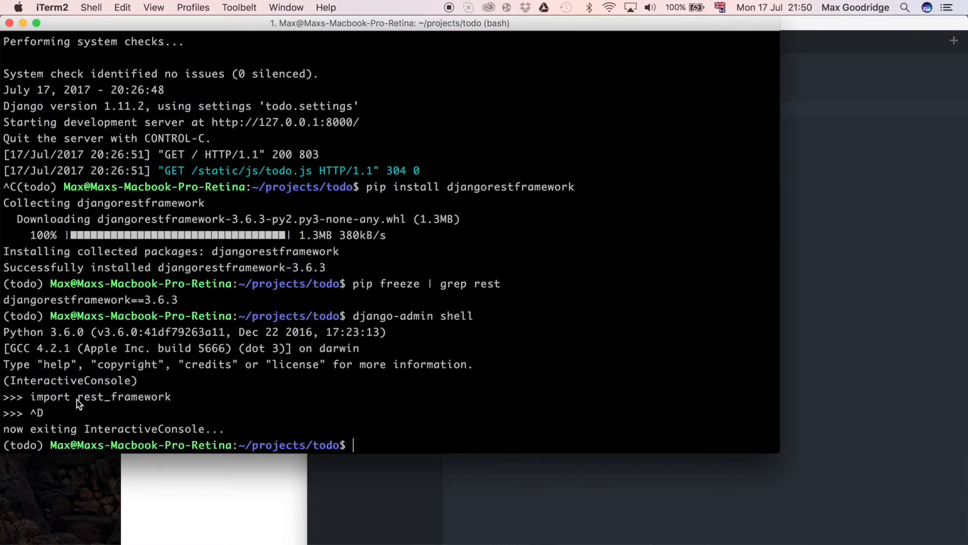
{"action": "mouse_move", "coordinate": [733, 403]}
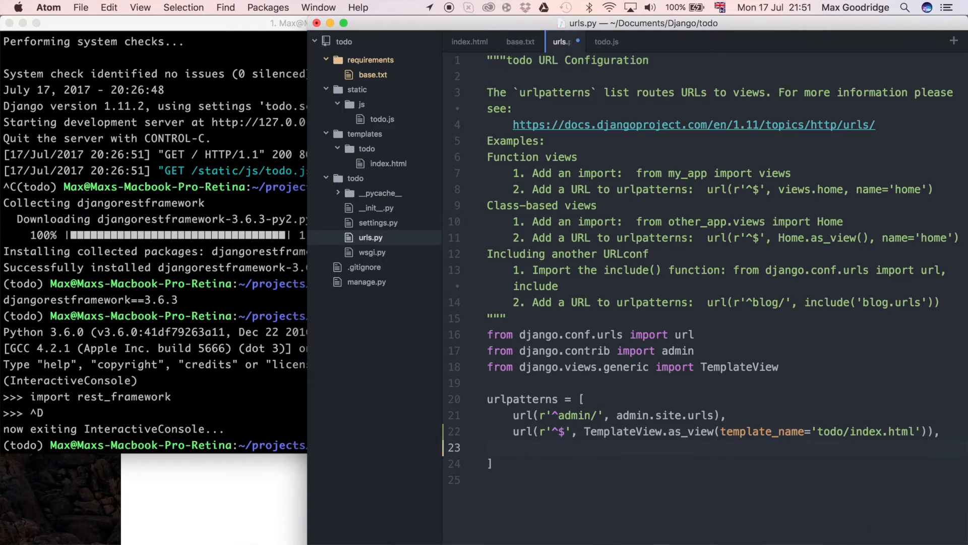
Add url(r'^todo/api/', ToDoView.as_view()) to urlpatterns in urls.py
{"action": "type", "text": "url("}
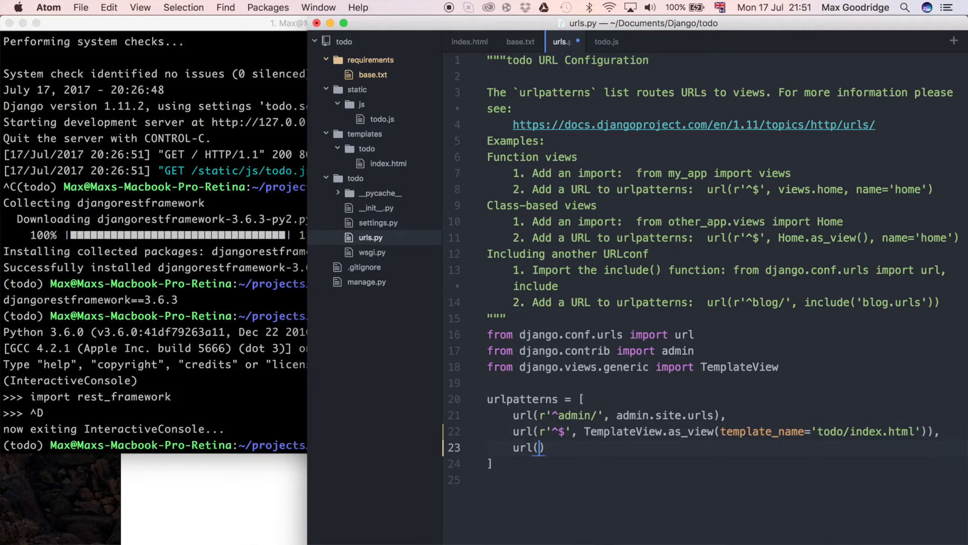
{"action": "type", "text": "r'"}
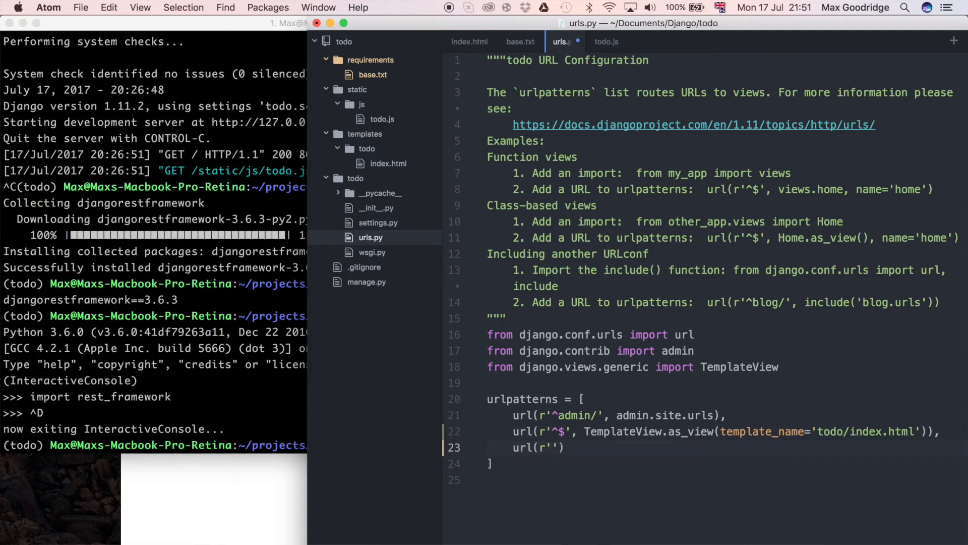
{"action": "type", "text": "^"}
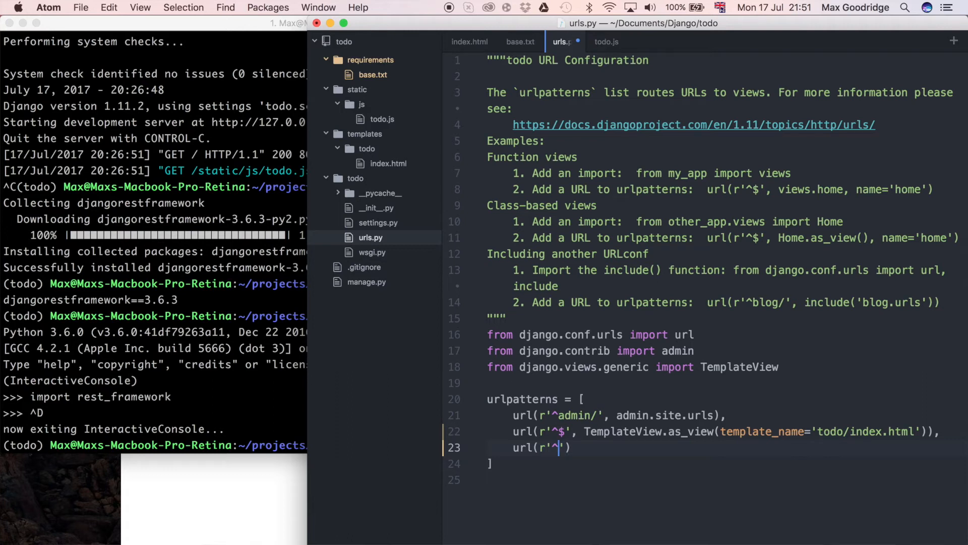
{"action": "type", "text": "todo/api"}
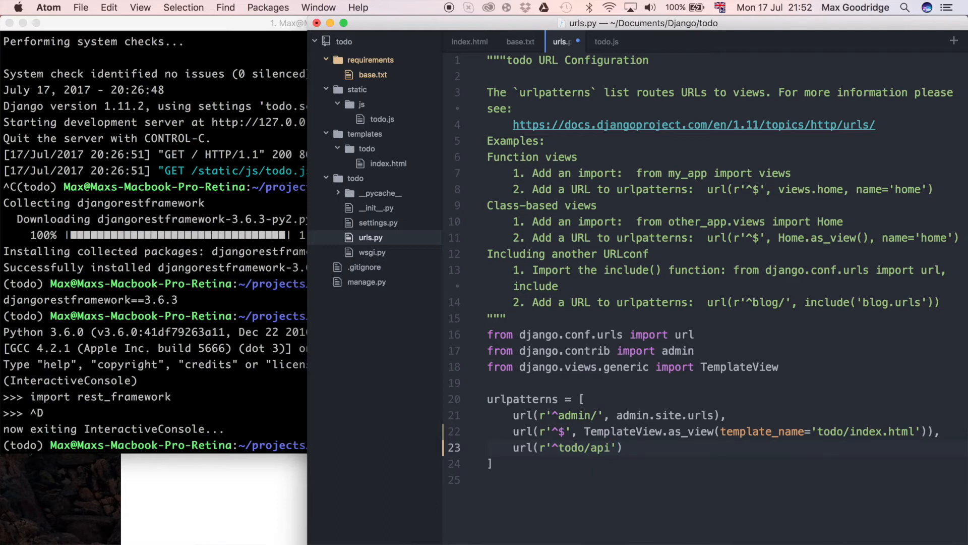
{"action": "left_click", "coordinate": [616, 447]}
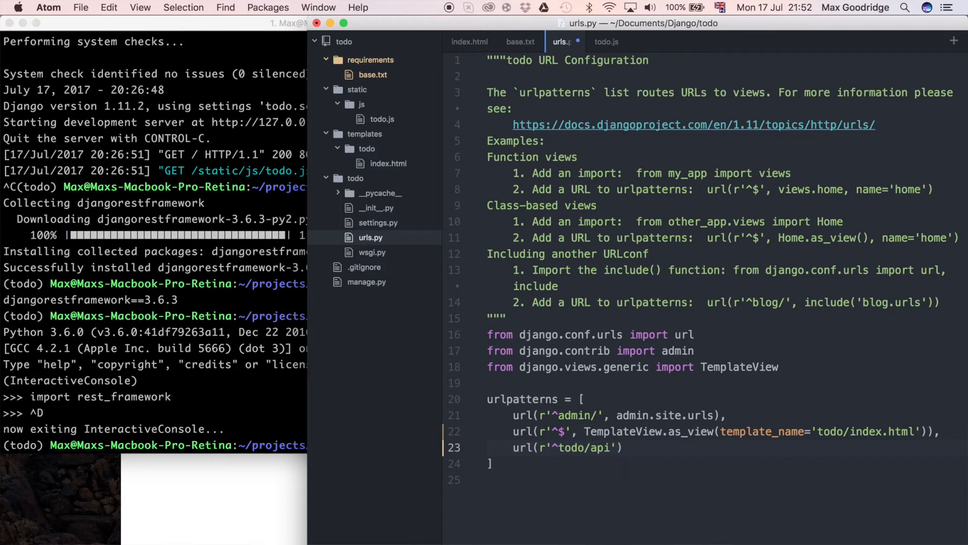
{"action": "type", "text": ", )"}
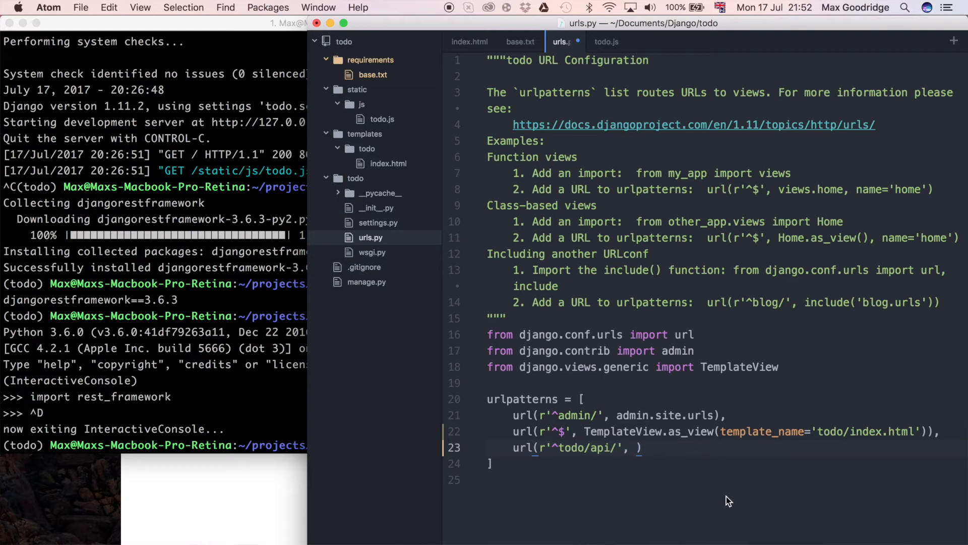
{"action": "type", "text": "T"}
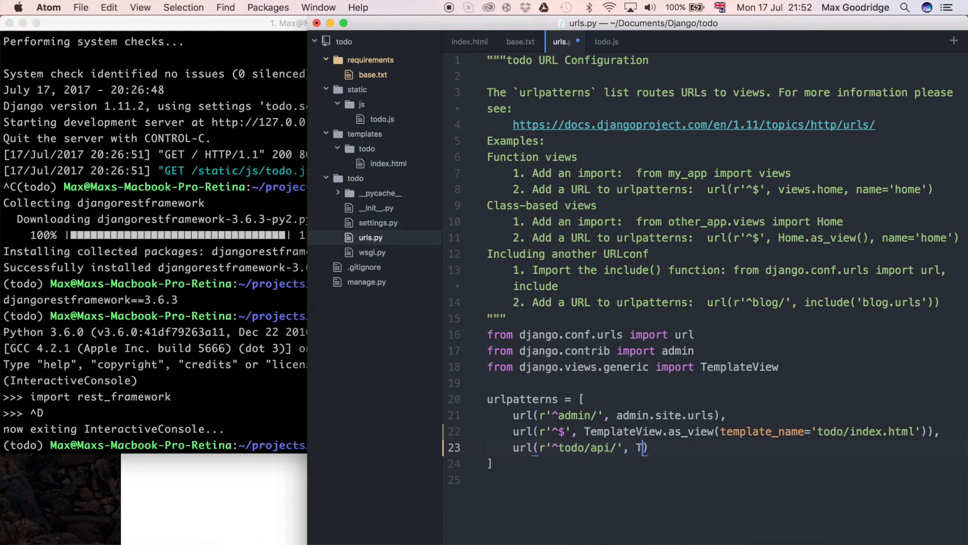
{"action": "type", "text": "DoView"}
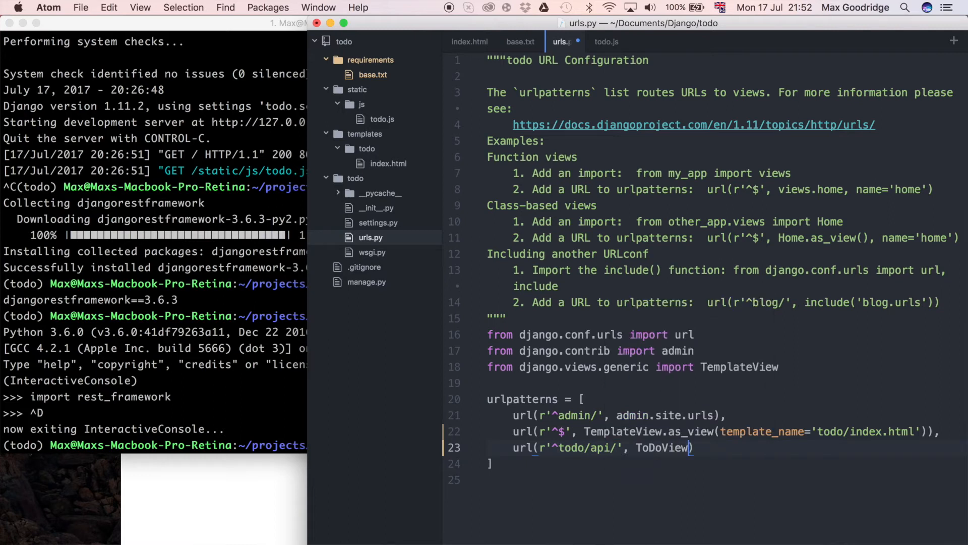
{"action": "type", "text": ".as_ve"}
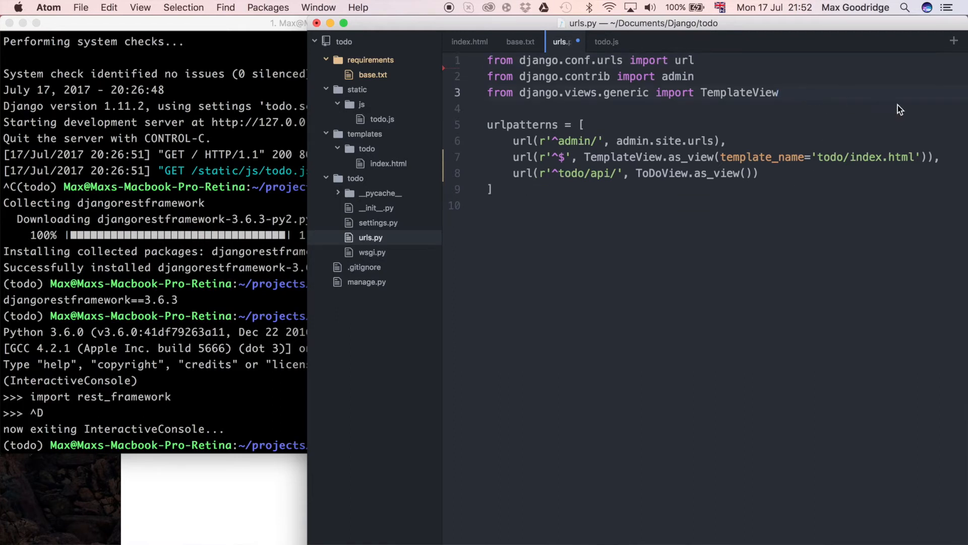
Add 'from todo.views import ToDoView' above urlpatterns in urls.py
{"action": "type", "text": "from"}
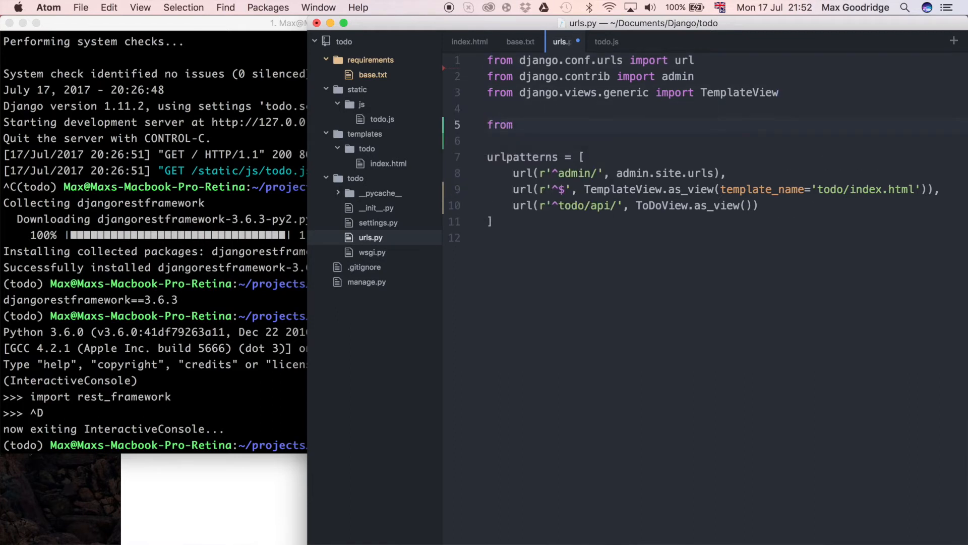
{"action": "type", "text": "t"}
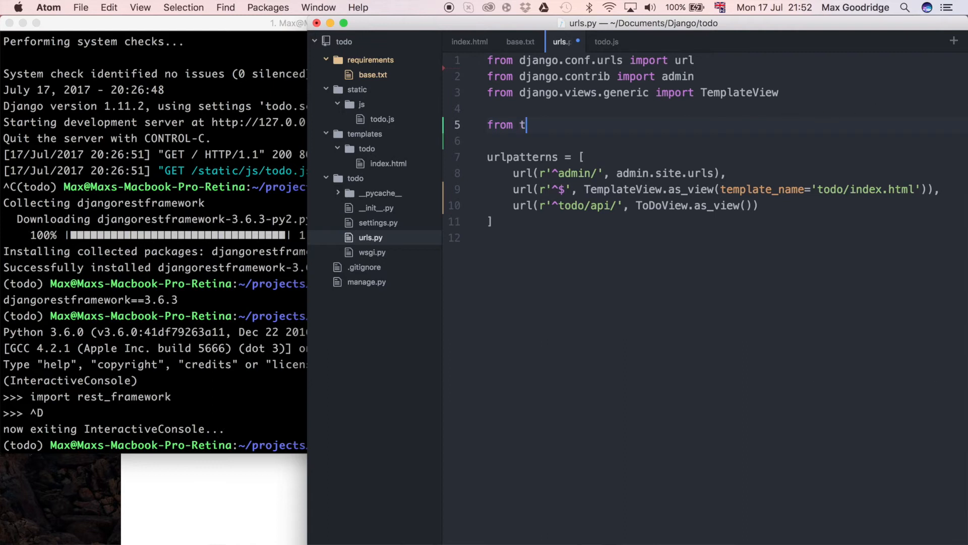
{"action": "type", "text": "odo.vies"}
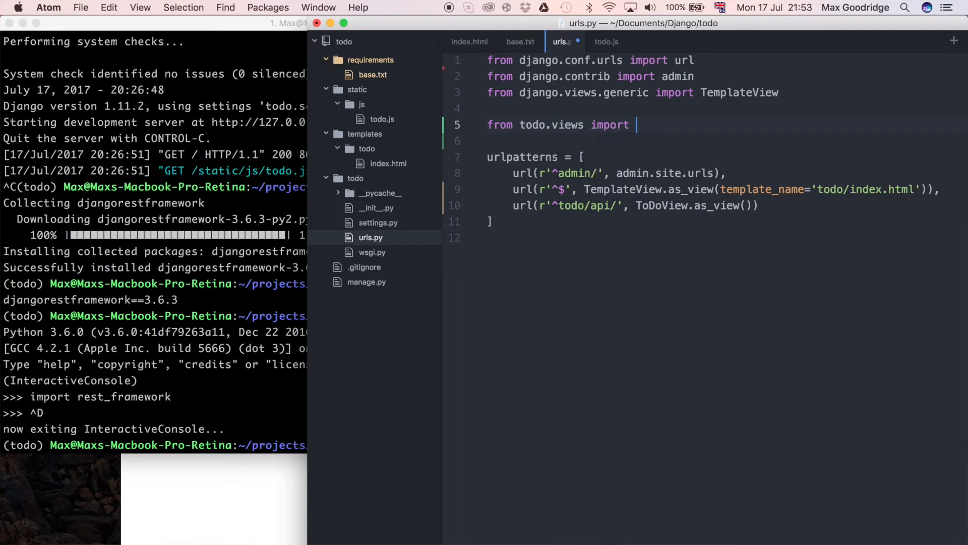
{"action": "type", "text": "ToDoView"}
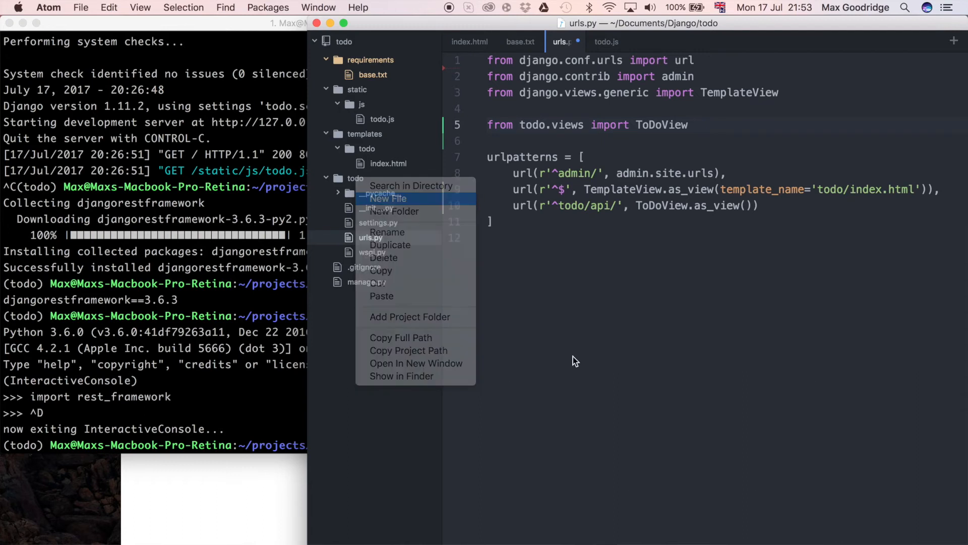
Create views.py in the todo package with a ToDoView class subclassing APIView
{"action": "left_click", "coordinate": [388, 198]}
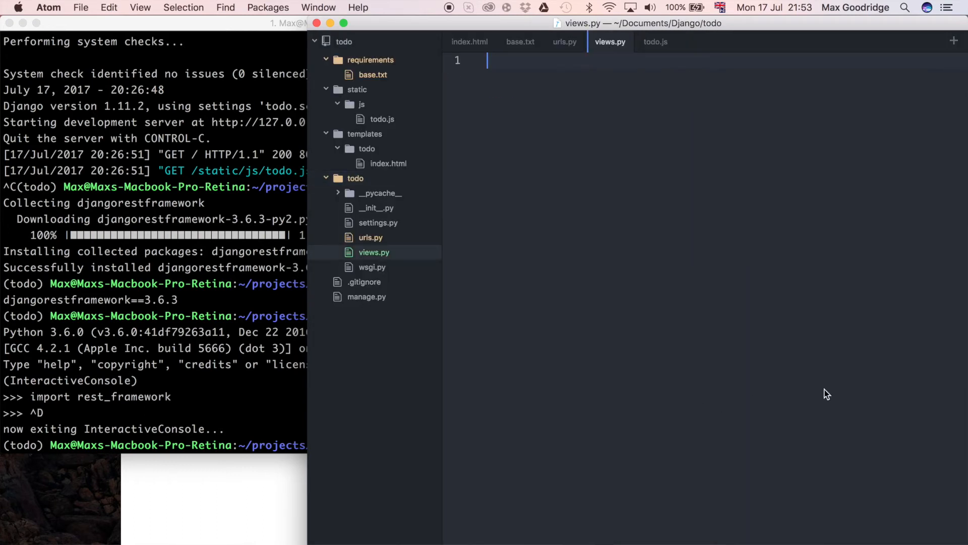
{"action": "type", "text": "class"}
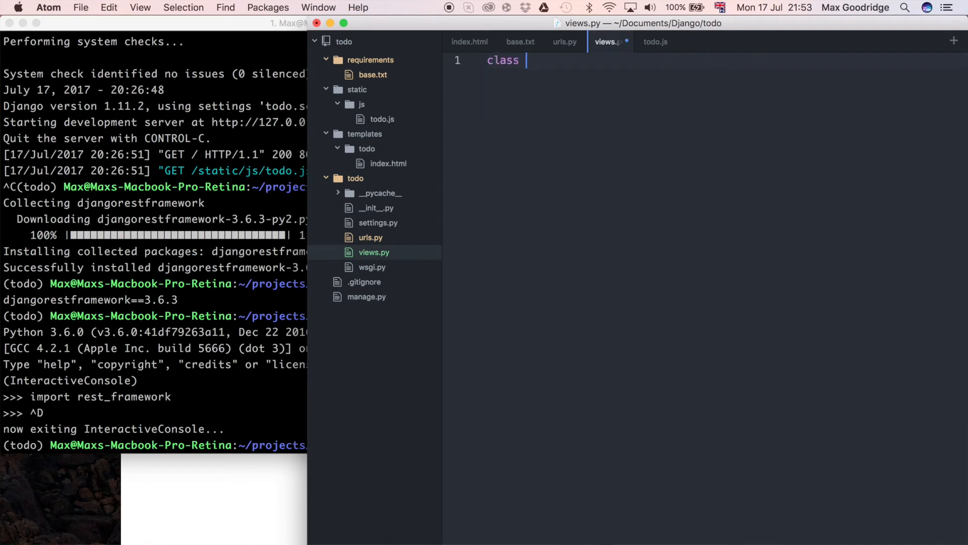
{"action": "type", "text": "To"}
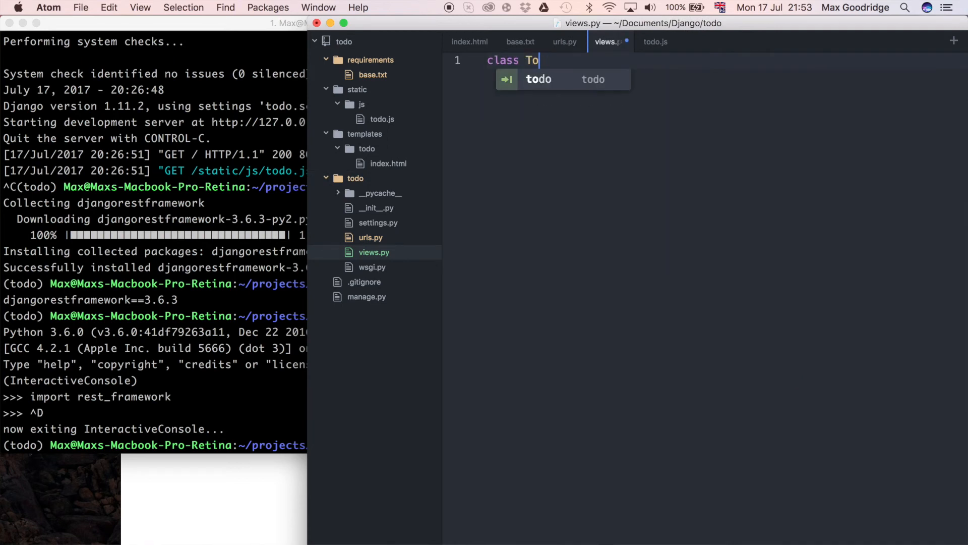
{"action": "type", "text": "DoView"}
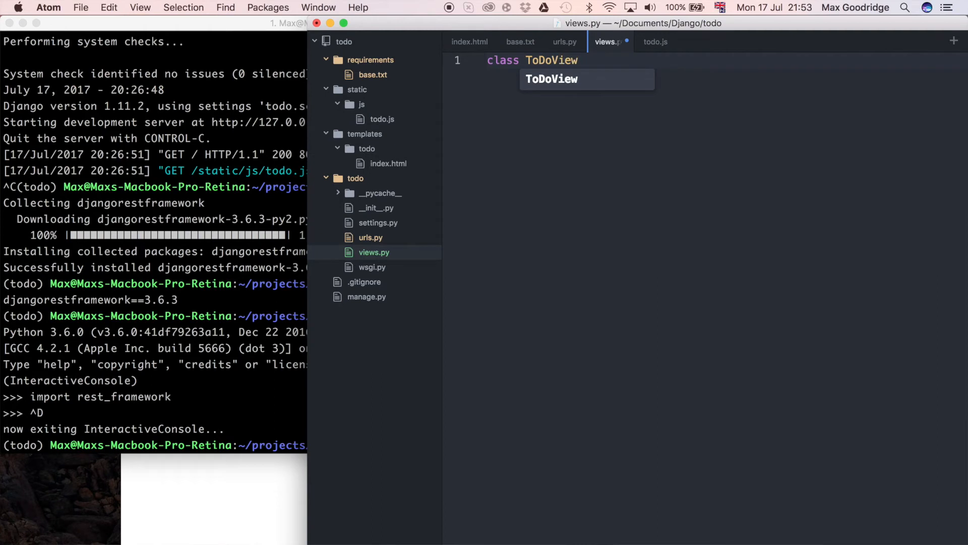
{"action": "type", "text": "()"}
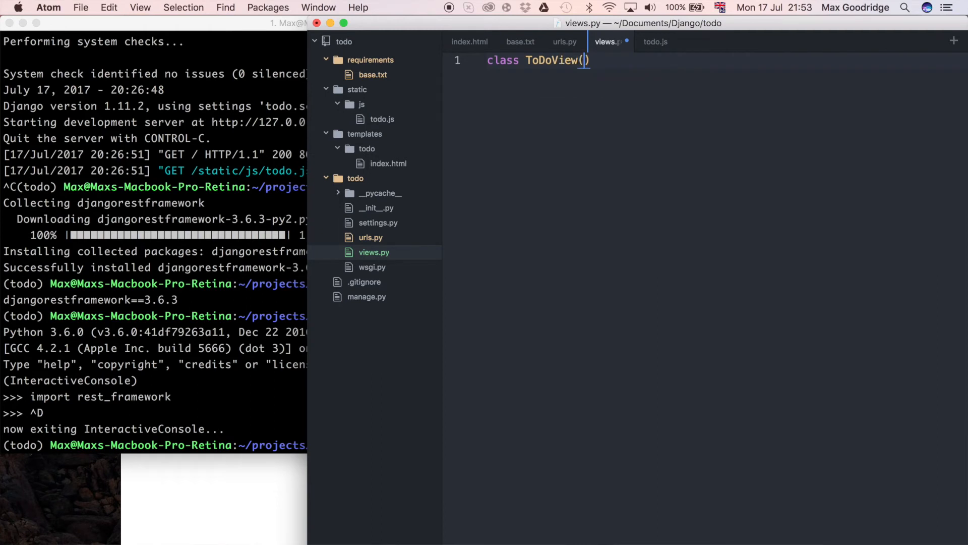
{"action": "type", "text": "APIView"}
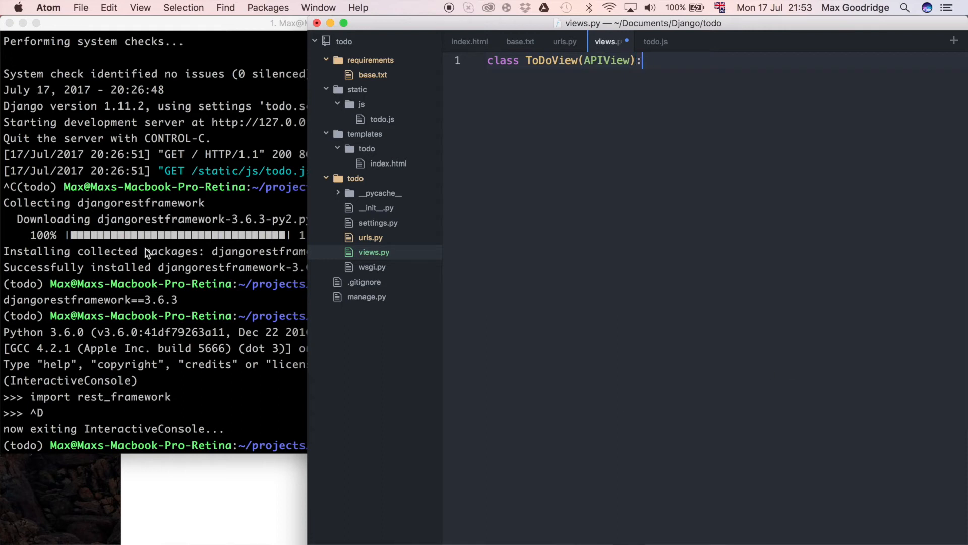
{"action": "mouse_move", "coordinate": [751, 239]}
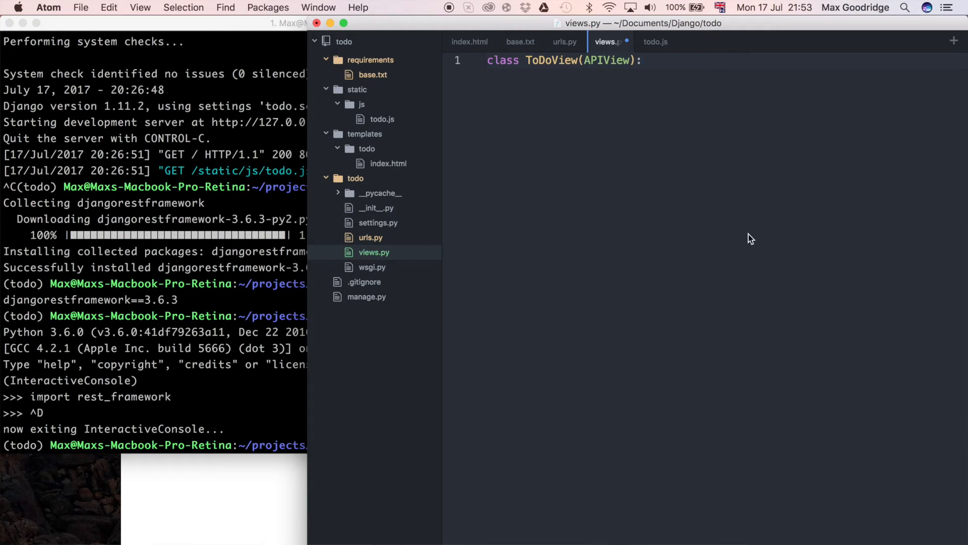
{"action": "left_click", "coordinate": [644, 60]}
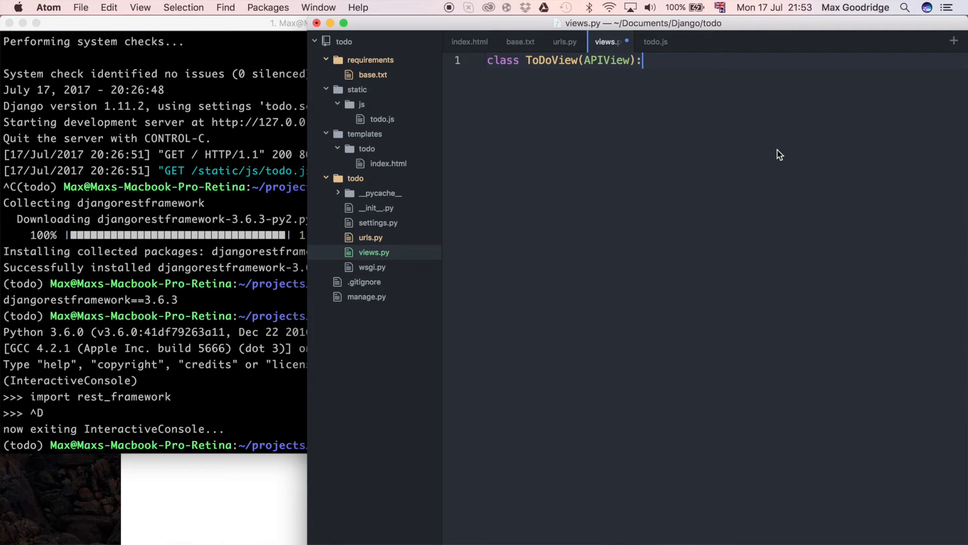
Define get(self, request) returning Response({'test': 'It worked!'})
{"action": "type", "text": "def get("}
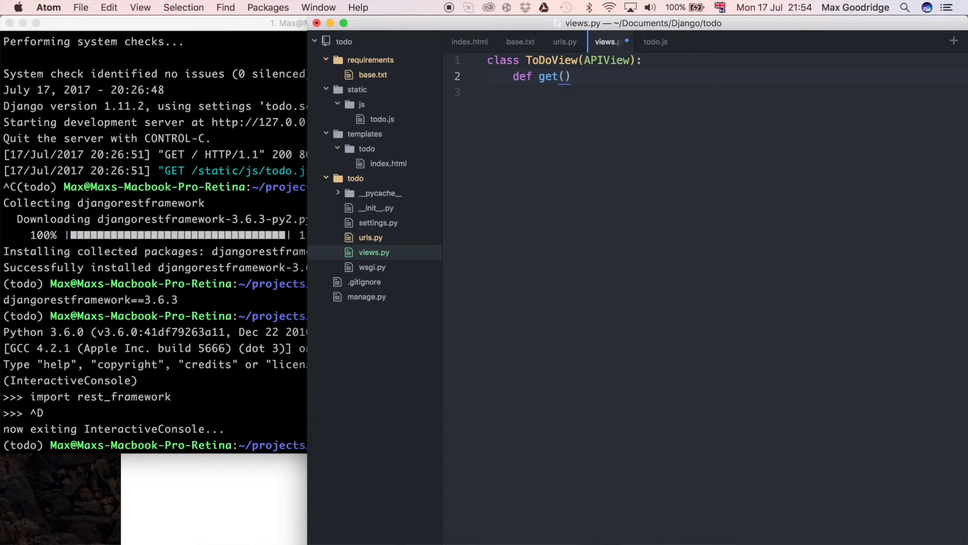
{"action": "type", "text": "self."}
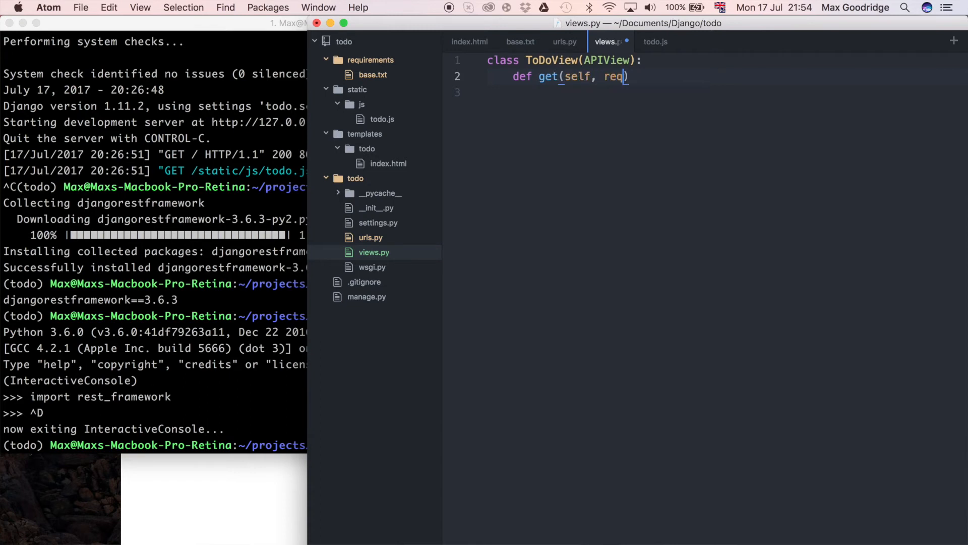
{"action": "type", "text": "uest)"}
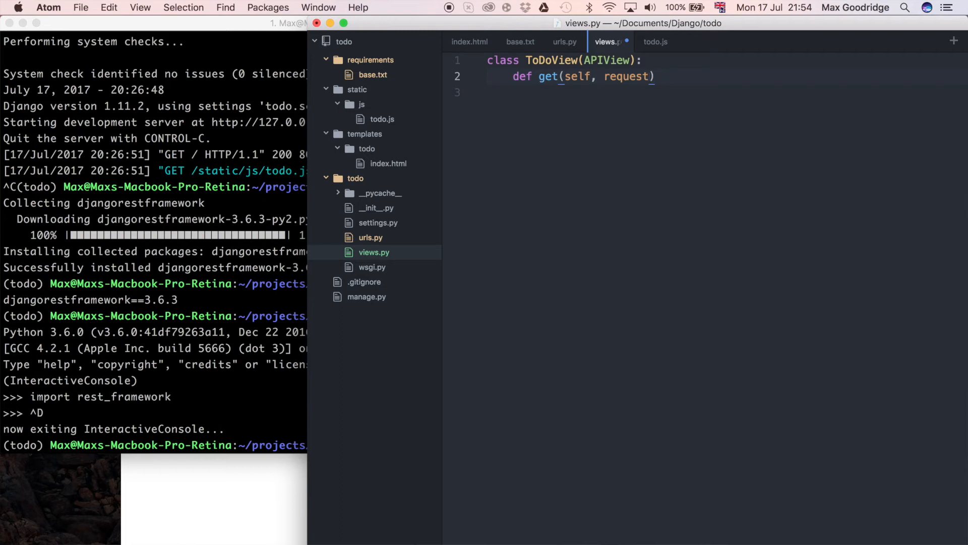
{"action": "type", "text": ":"}
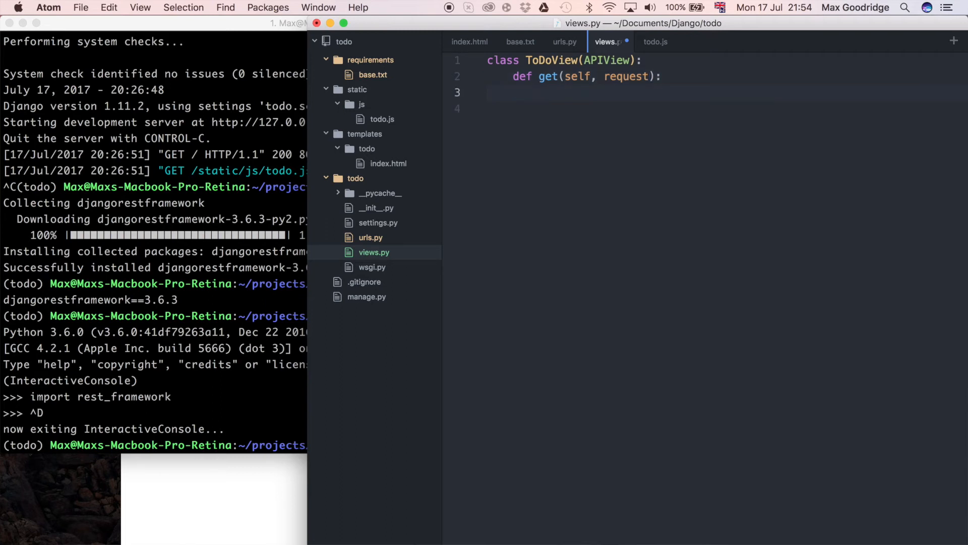
{"action": "type", "text": "return Resp"}
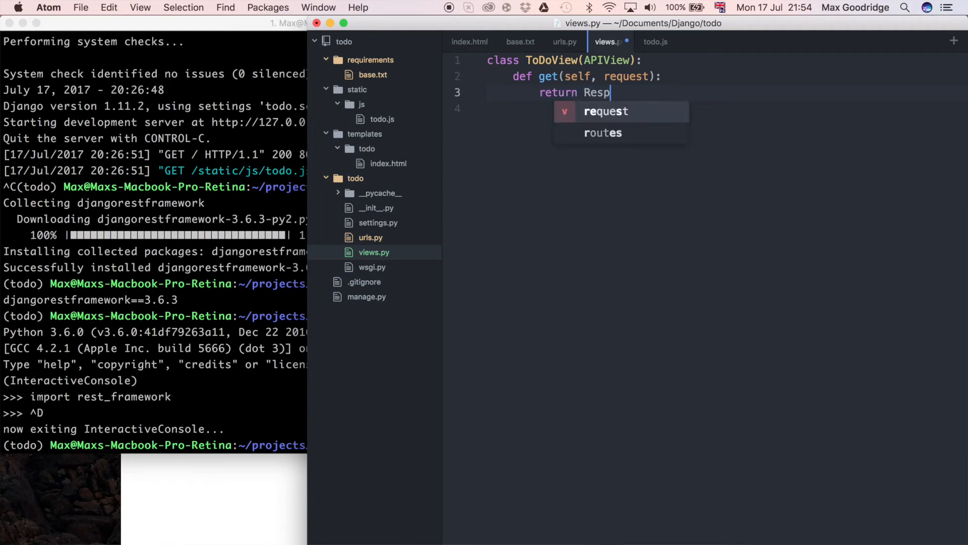
{"action": "type", "text": "onse()"}
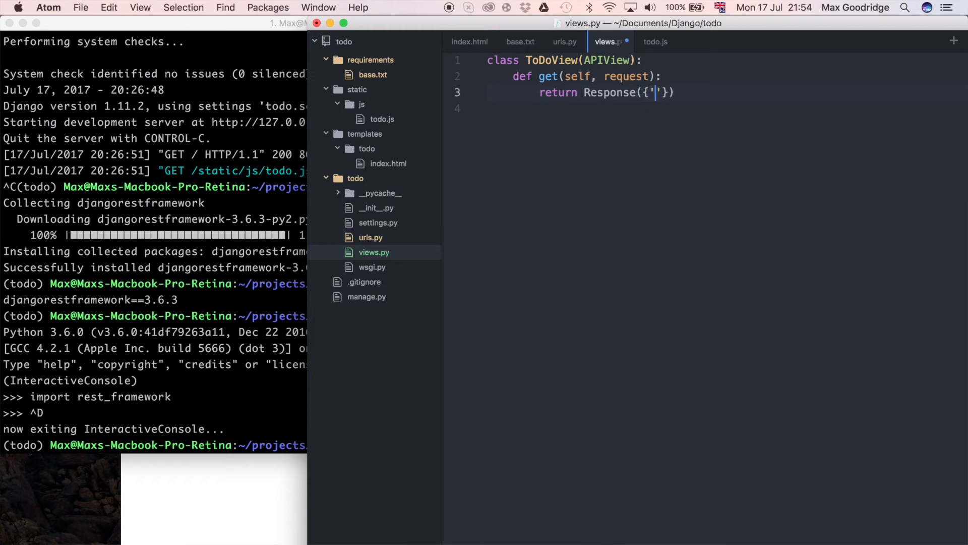
{"action": "type", "text": "test"}
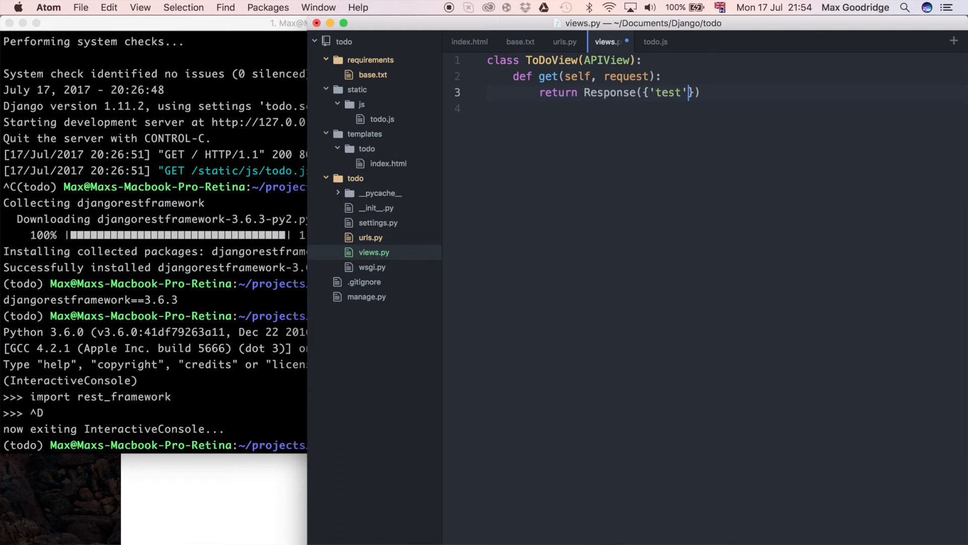
{"action": "type", "text": ":"}
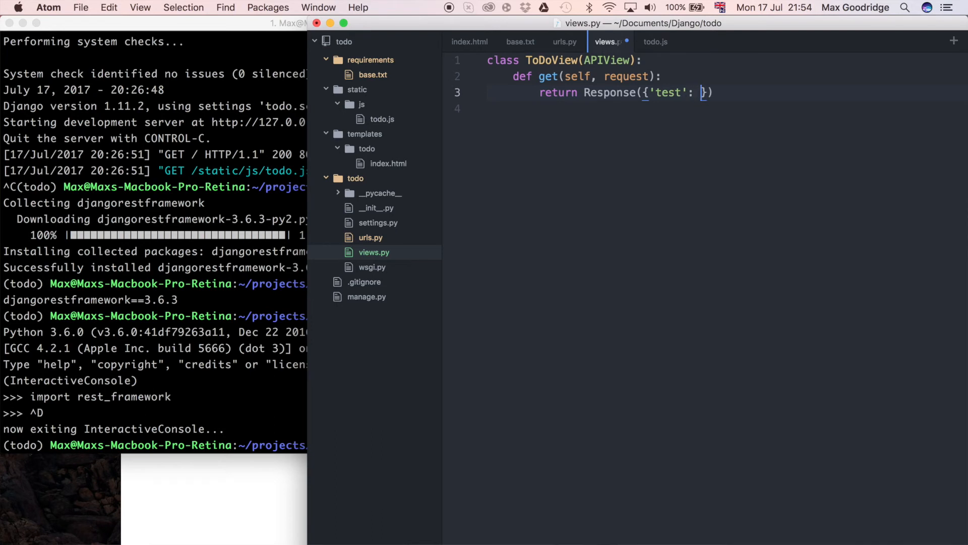
{"action": "type", "text": "'It wor"}
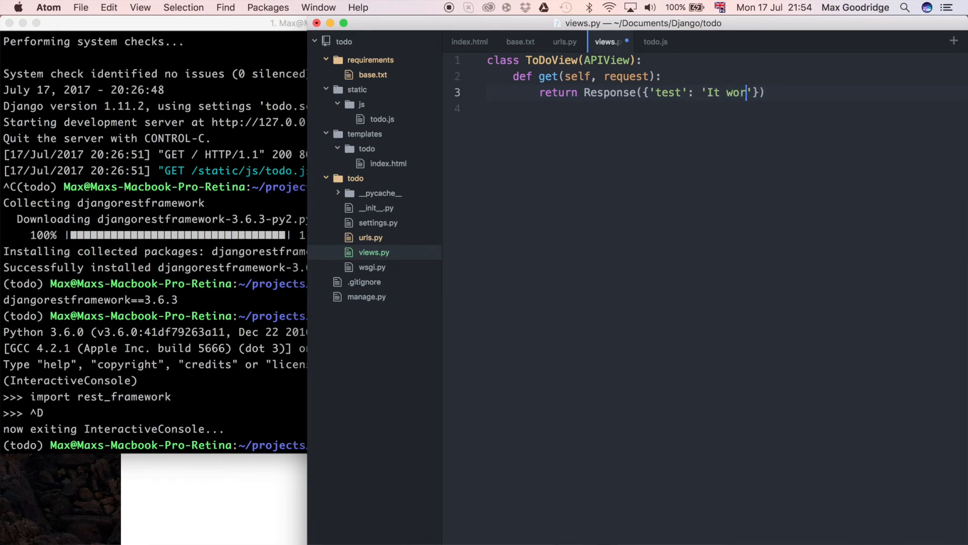
{"action": "type", "text": "ked!"}
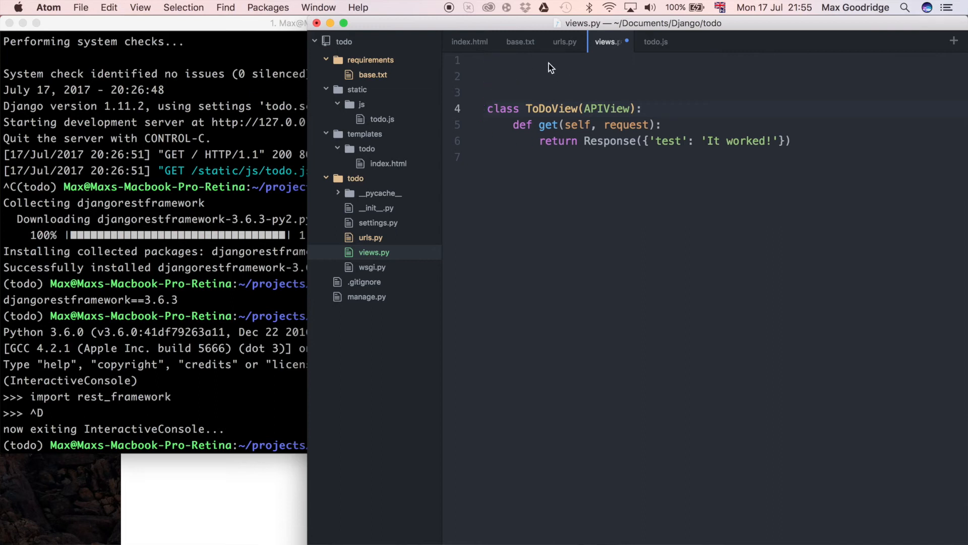
Import Response from rest_framework.response at the top of views.py
{"action": "double_click", "coordinate": [609, 109]}
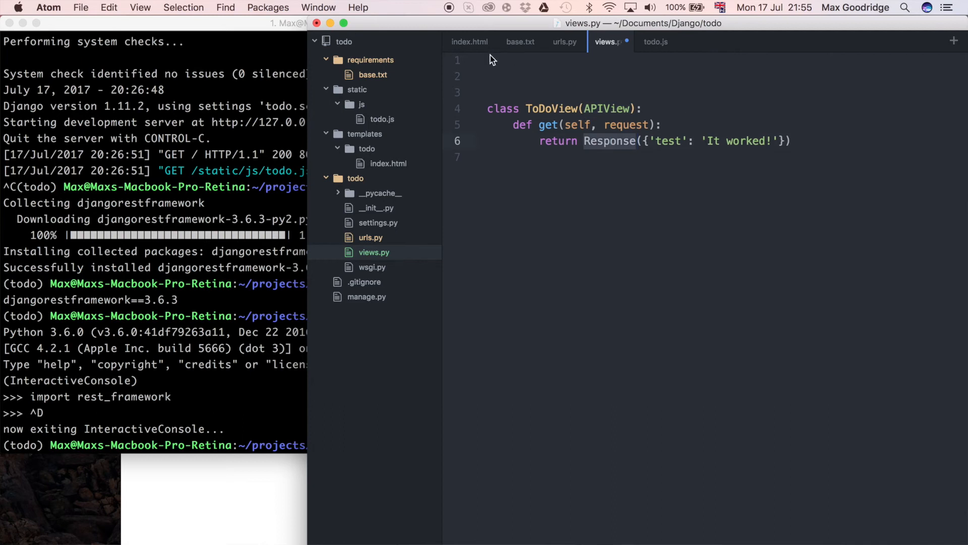
{"action": "type", "text": "from"}
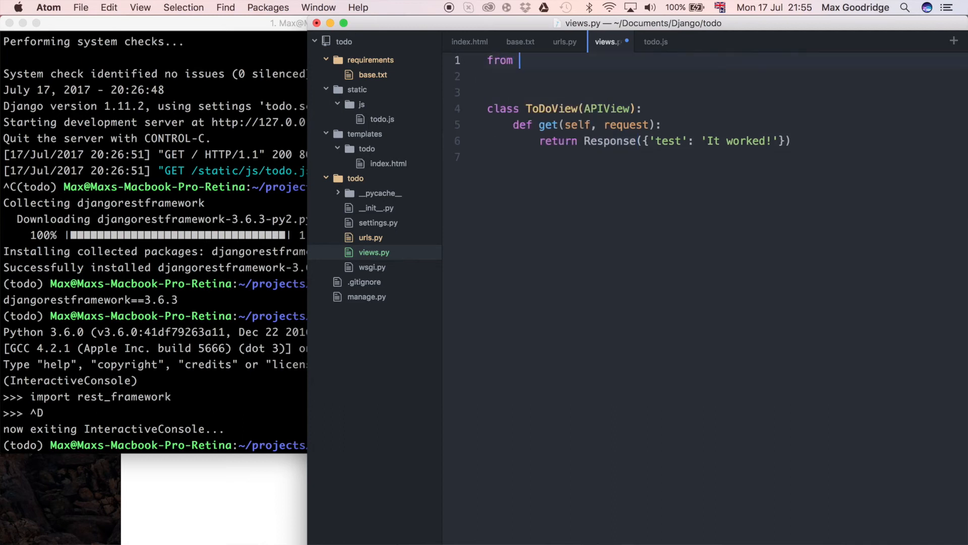
{"action": "type", "text": "rest_far"}
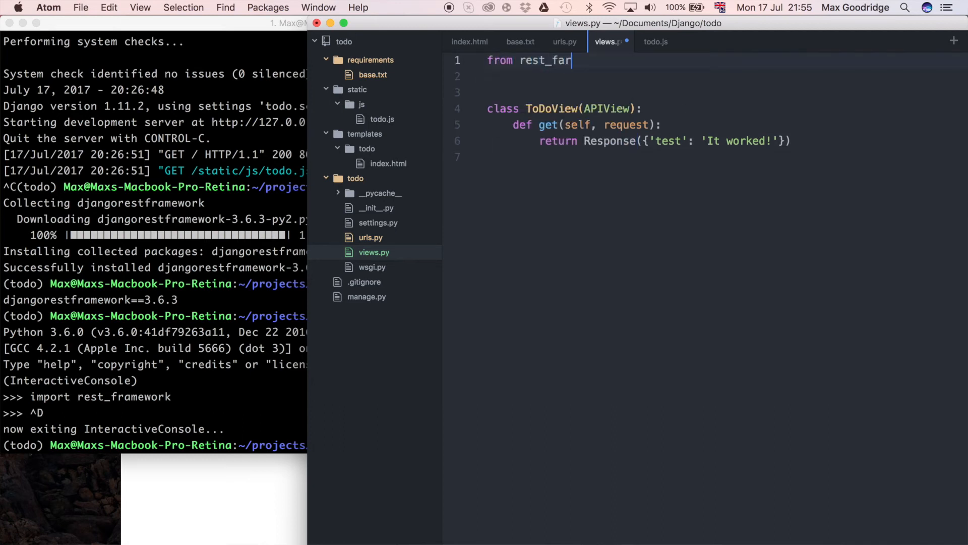
{"action": "type", "text": "mework."}
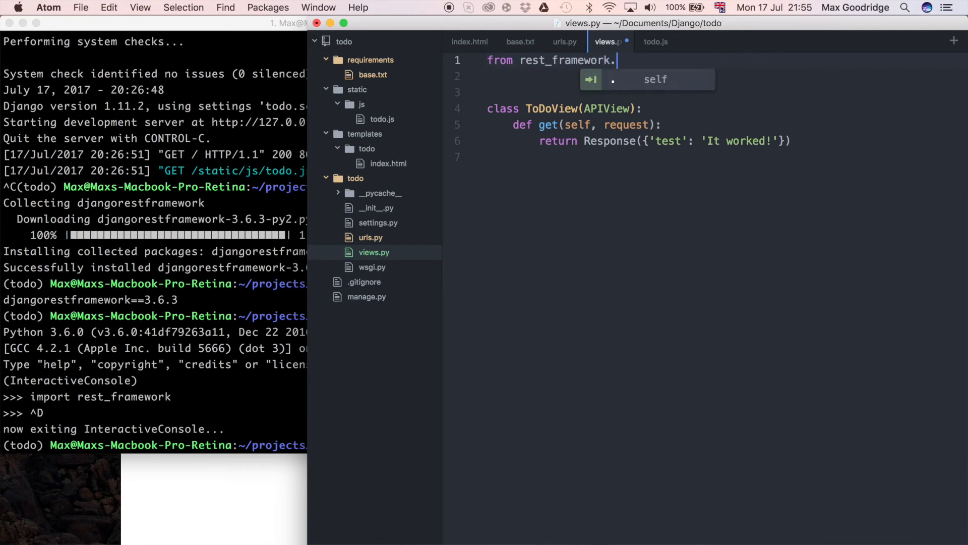
{"action": "type", "text": "response import Response"}
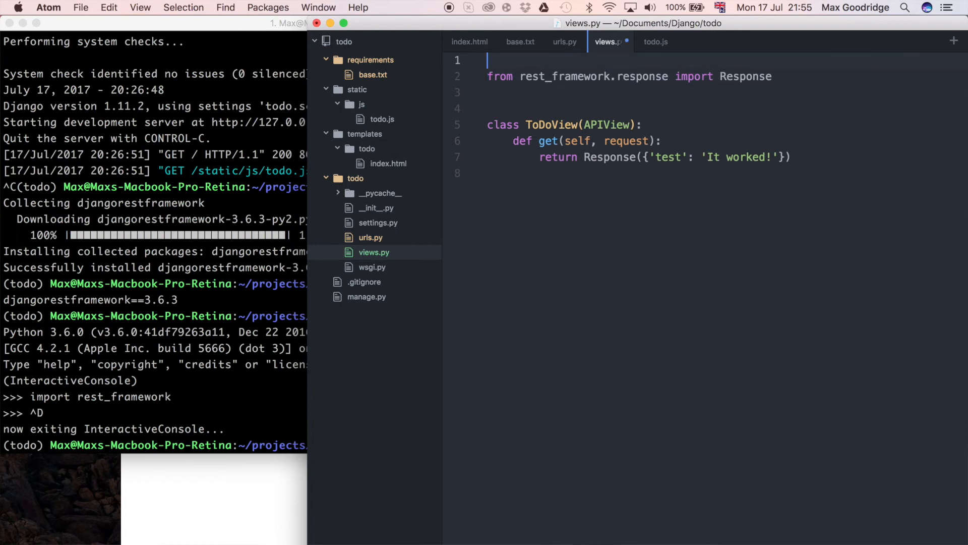
Import APIView from rest_framework.views, accepting the autocomplete suggestion
{"action": "type", "text": "from rest_framework.views import"}
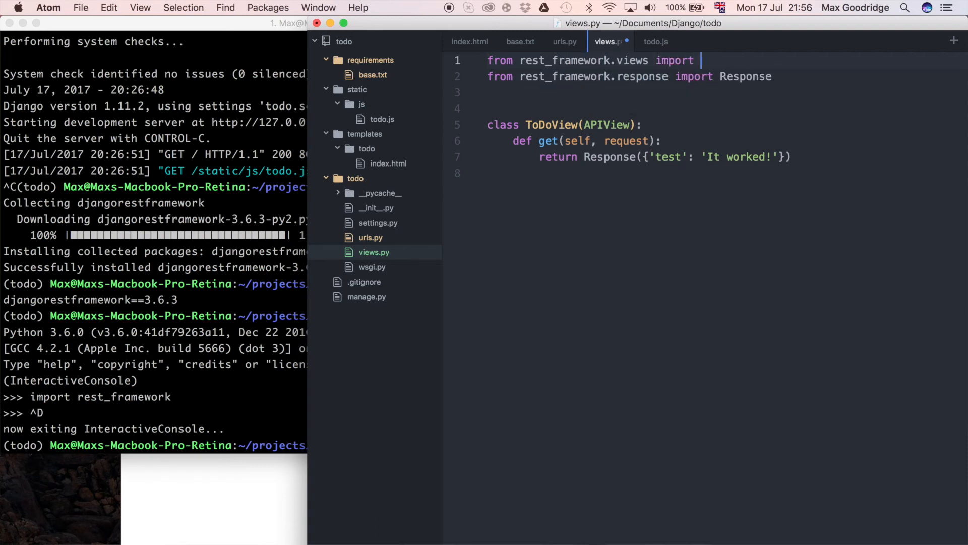
{"action": "type", "text": "API"}
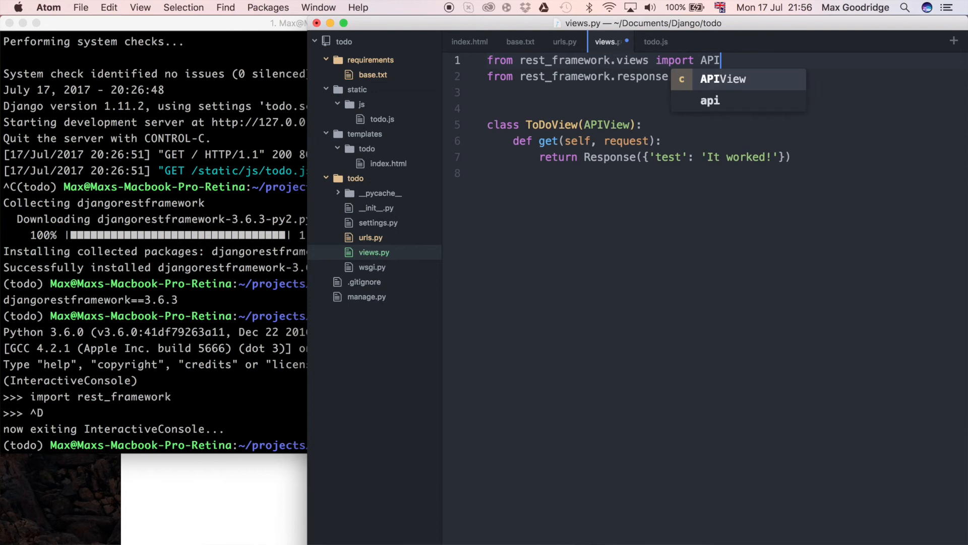
{"action": "key", "text": "Tab"}
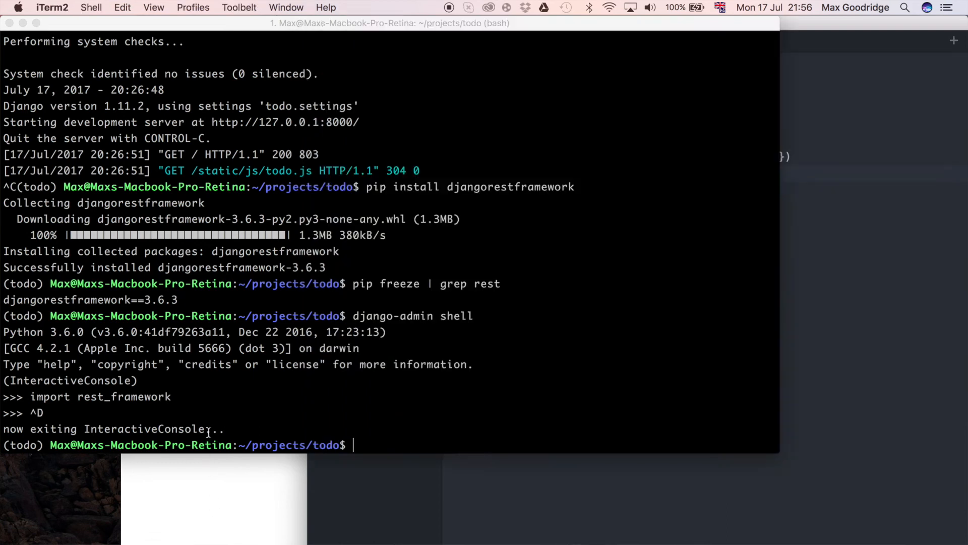
Restart the server with django-admin runserver and request localhost:8000/todo/api/
{"action": "type", "text": "django-adm"}
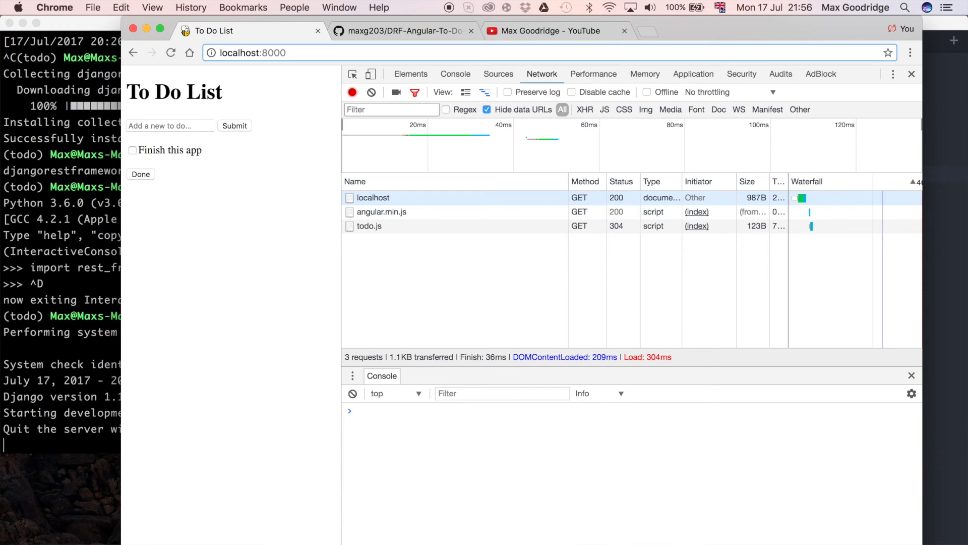
{"action": "type", "text": "/todo/"}
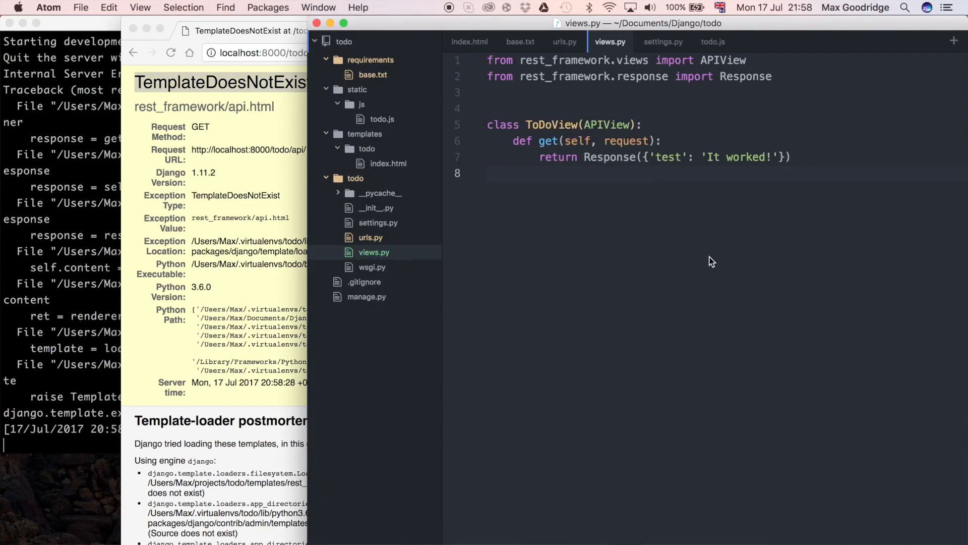
Open settings.py and add 'rest_framework' to INSTALLED_APPS
{"action": "left_click", "coordinate": [377, 222]}
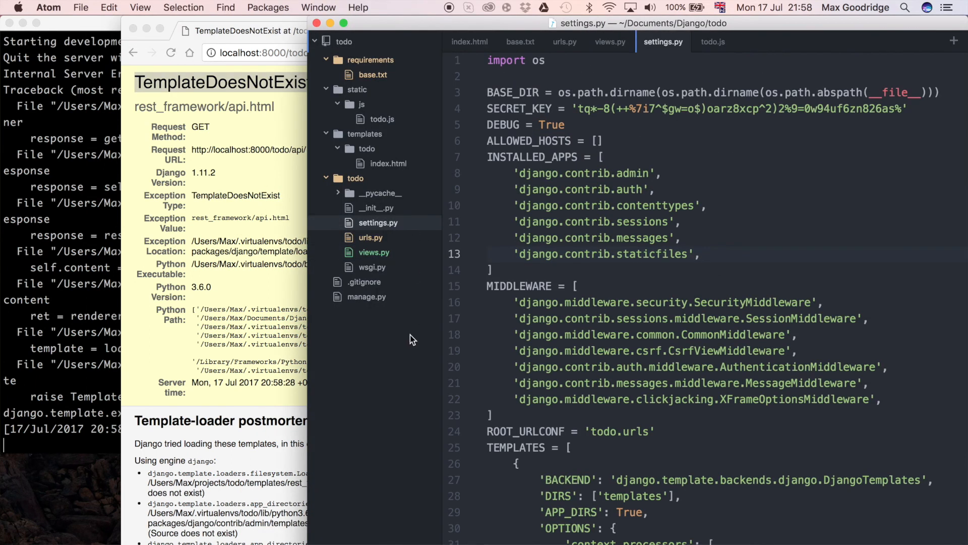
{"action": "mouse_move", "coordinate": [934, 307]}
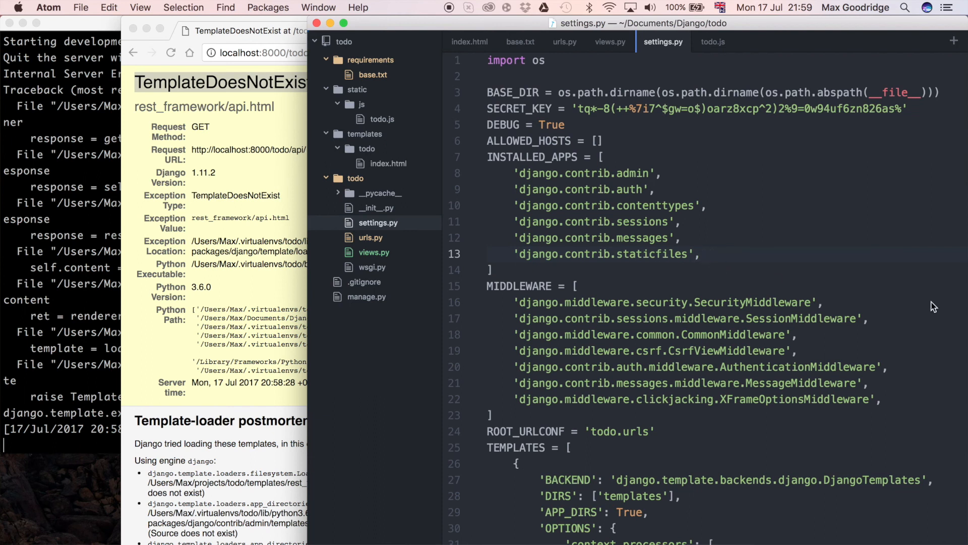
{"action": "type", "text": "''"}
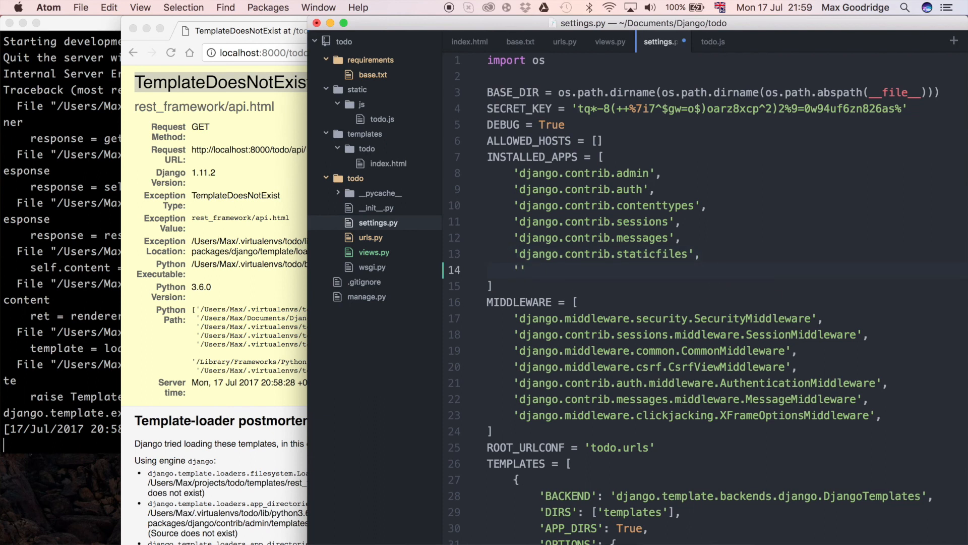
{"action": "type", "text": "rest_"}
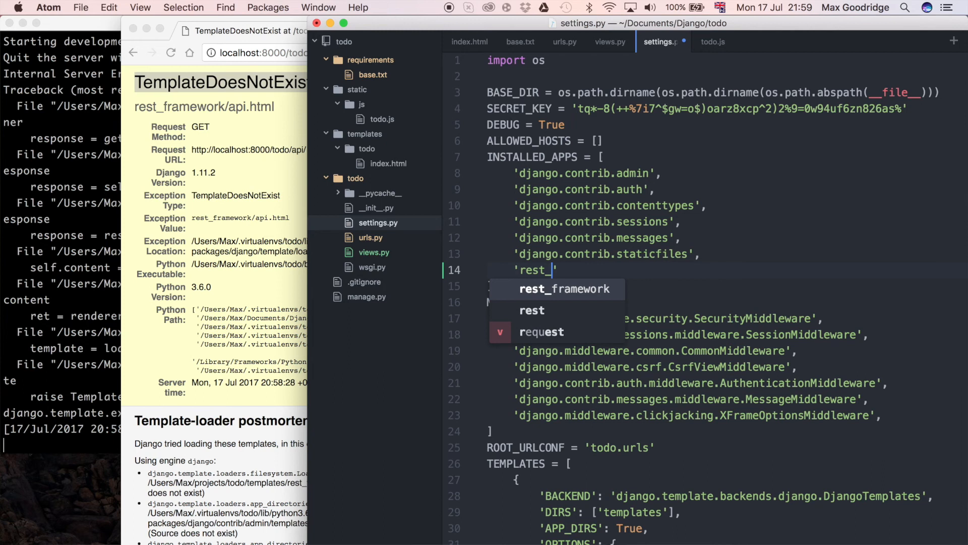
{"action": "type", "text": "fram"}
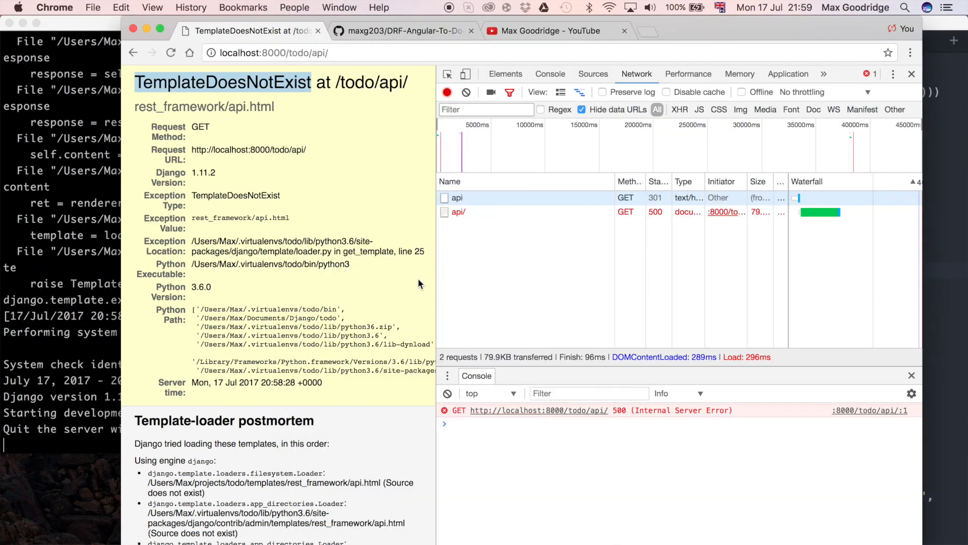
Reload localhost:8000/todo/api/ and highlight the HTTP 200 status in the response header
{"action": "left_click", "coordinate": [171, 53]}
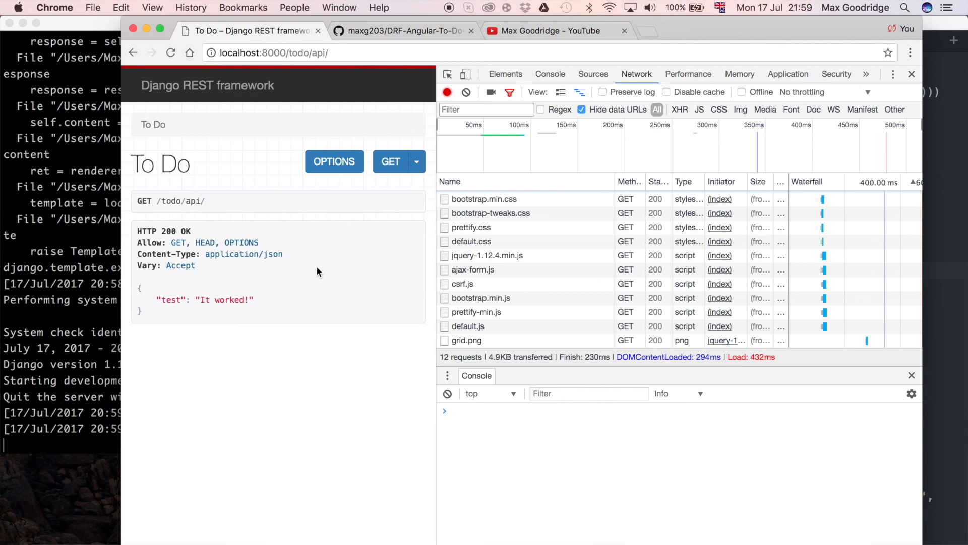
{"action": "mouse_move", "coordinate": [302, 252]}
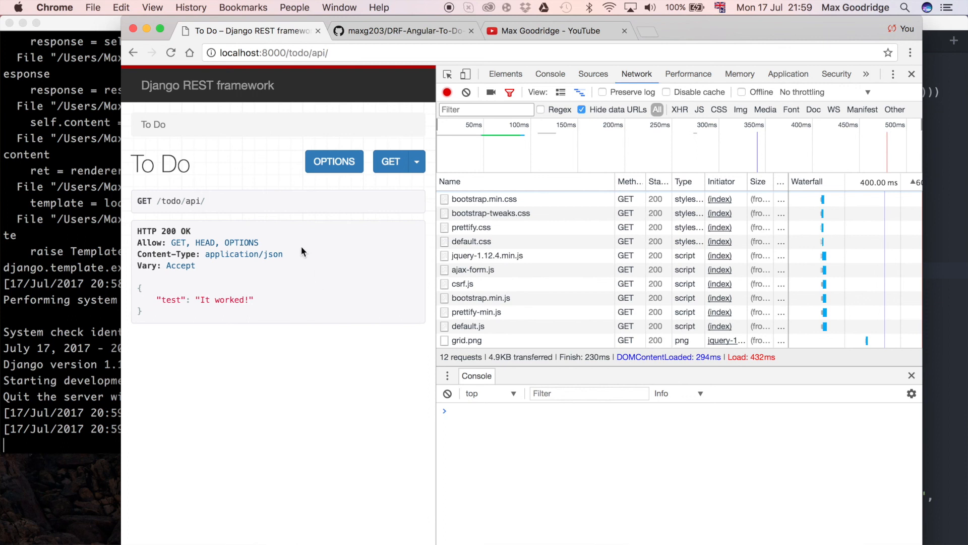
{"action": "double_click", "coordinate": [170, 231]}
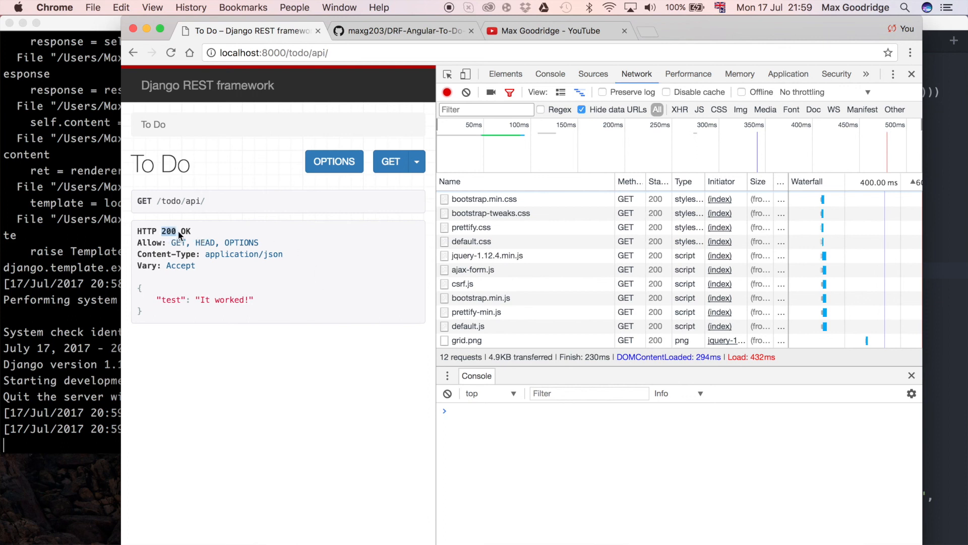